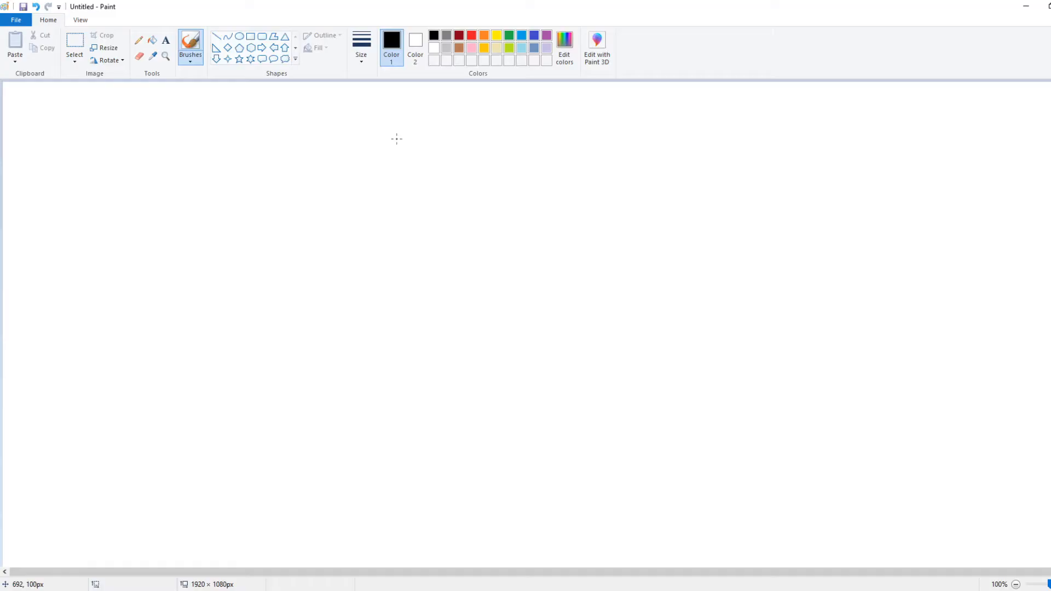
pyautogui.moveTo(397, 144)
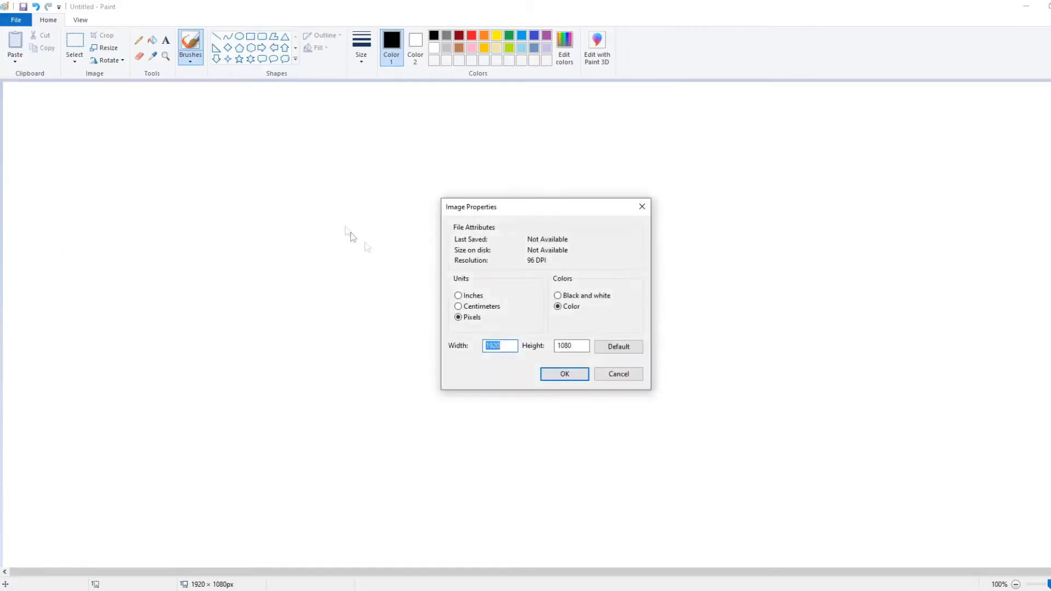
# Step: Resize the Paint canvas to 64 by 64 pixels and start Save As for the new image
pyautogui.write('64')
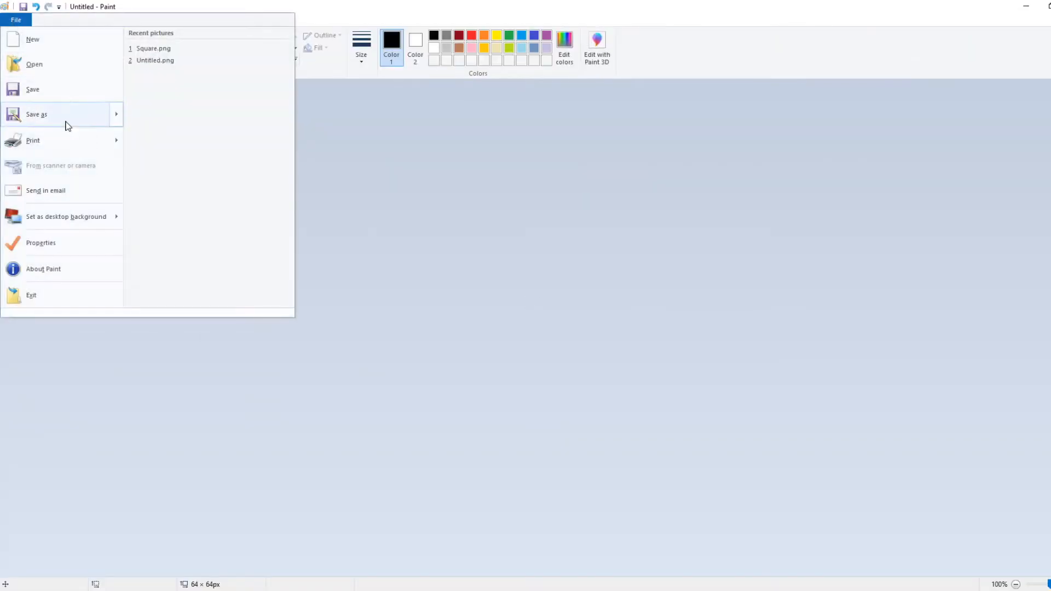
pyautogui.click(153, 48)
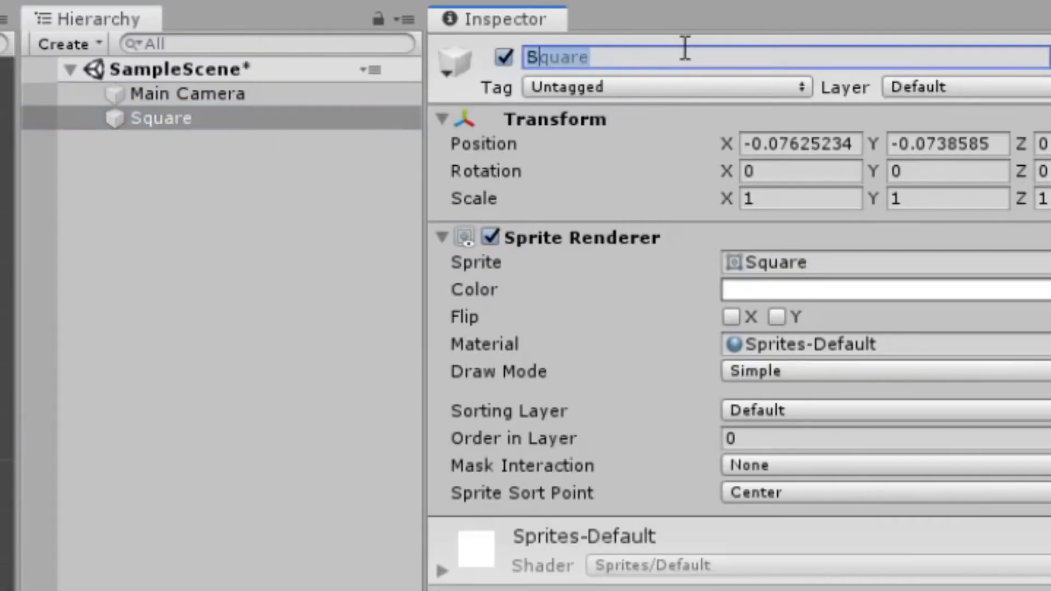
# Step: Rename the square to Ball and name its duplicates Player1, TopWall and Player1Goal
pyautogui.write('Ball')
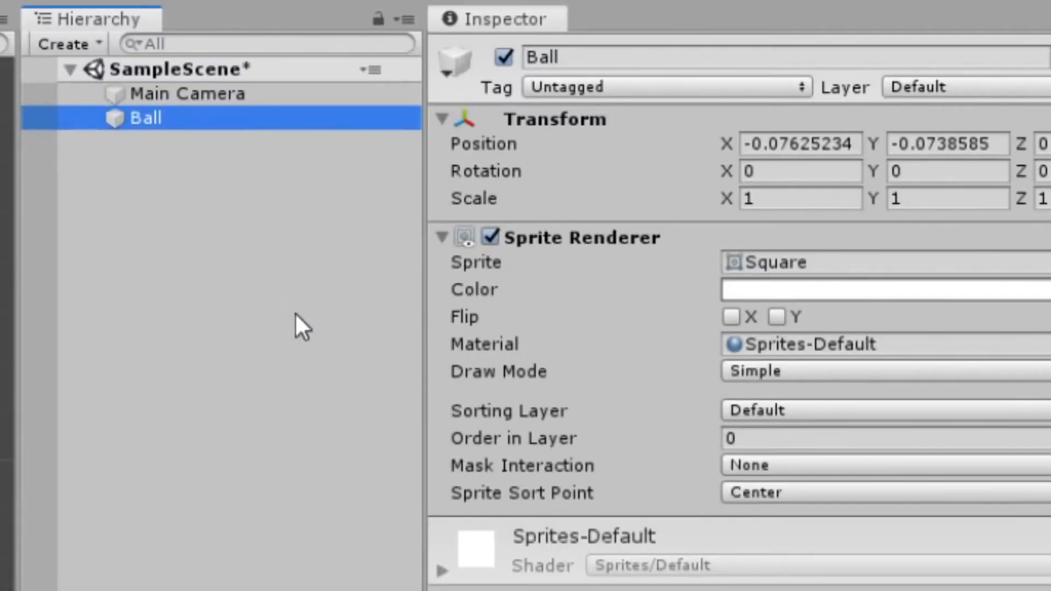
pyautogui.write('Player1')
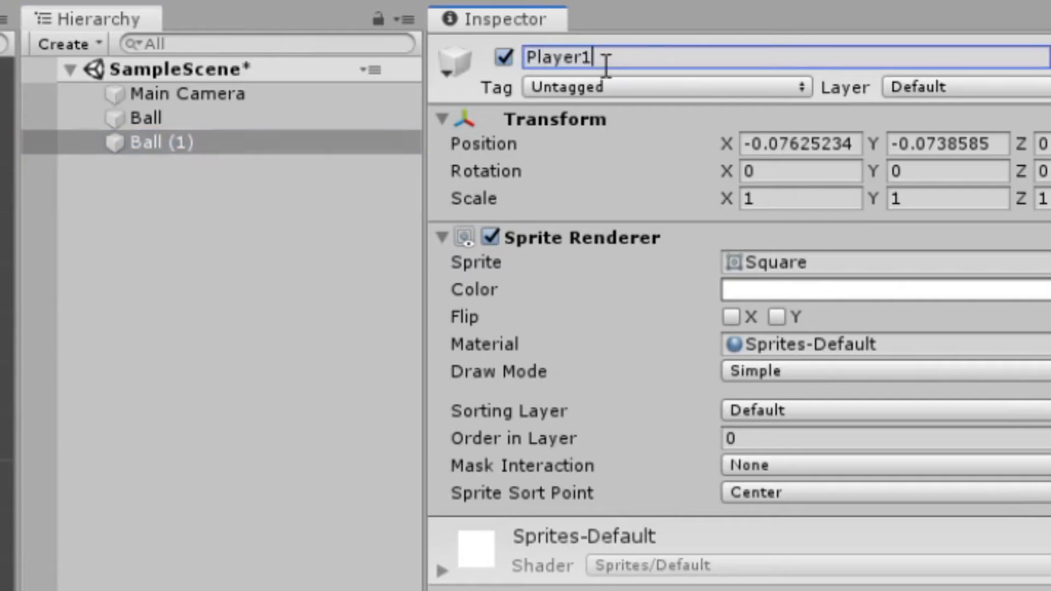
pyautogui.write('T')
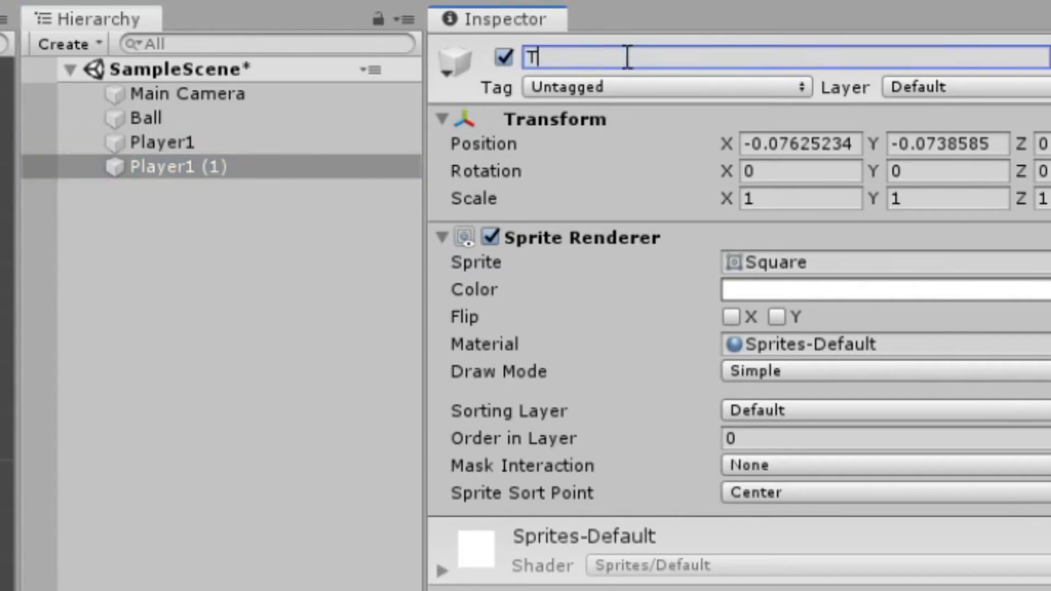
pyautogui.write('Pla')
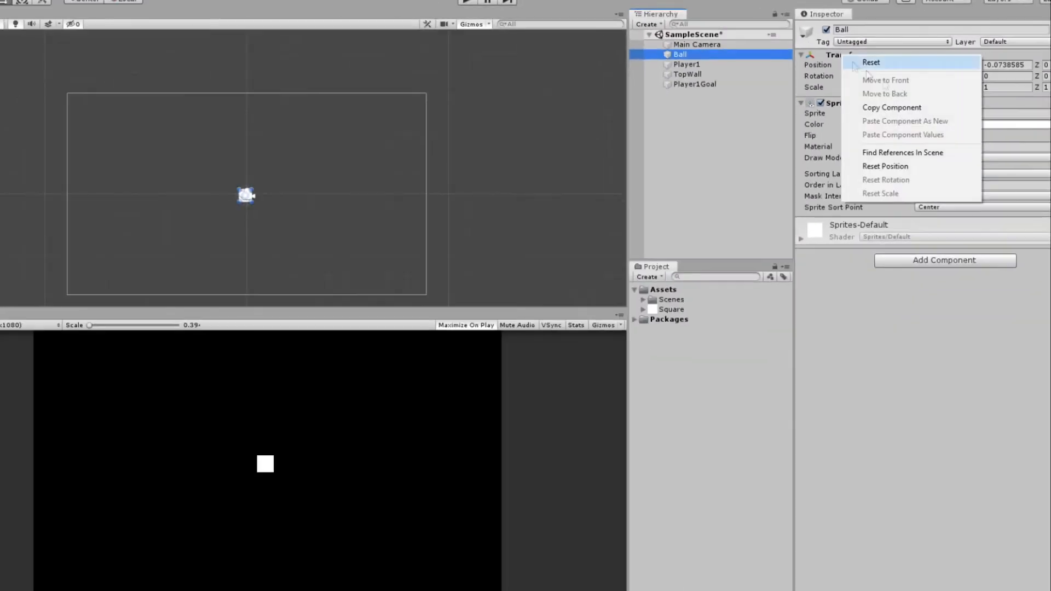
# Step: Reset Ball's transform, then place TopWall at (0, 5) with Scale X 30
pyautogui.click(687, 64)
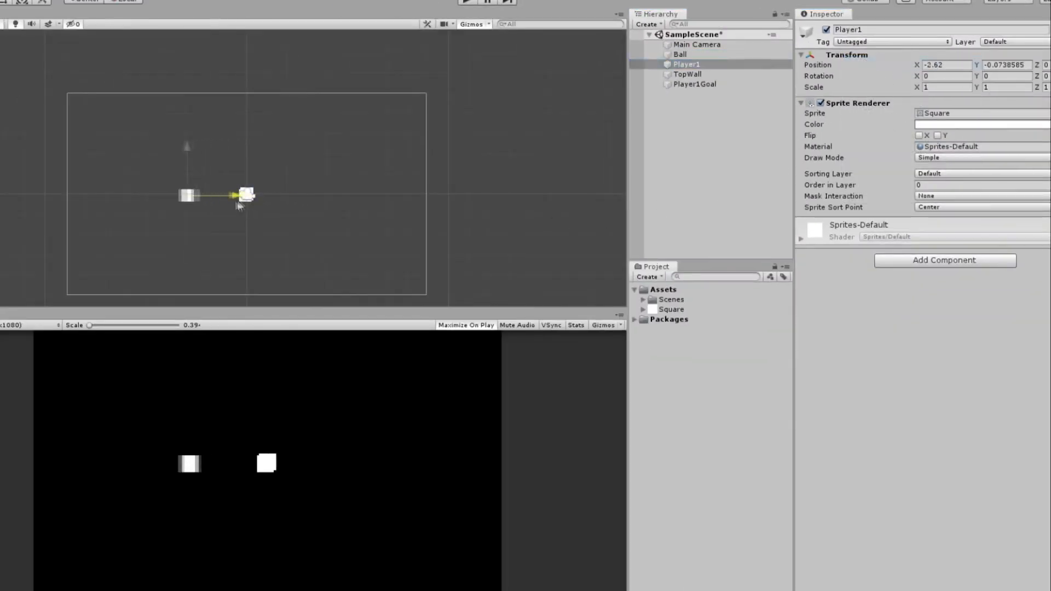
pyautogui.click(686, 73)
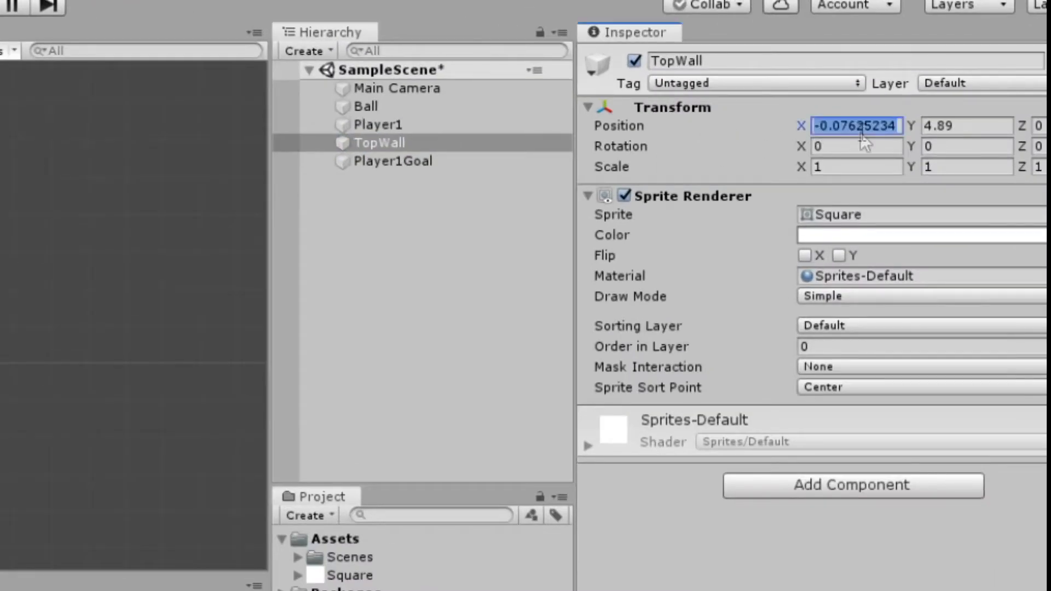
pyautogui.write('0')
pyautogui.click(966, 125)
pyautogui.write('5')
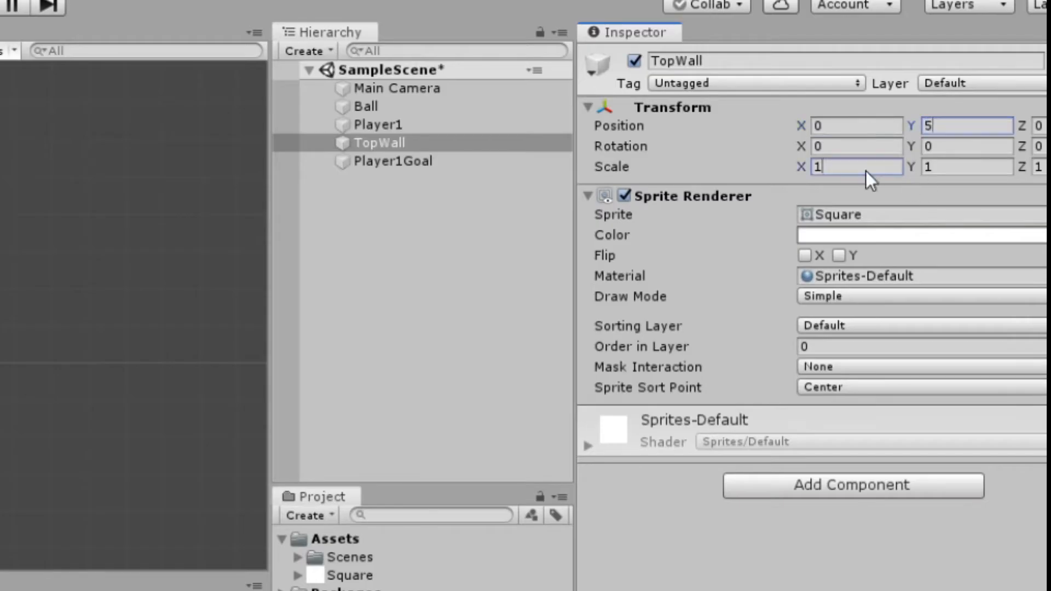
pyautogui.click(856, 166)
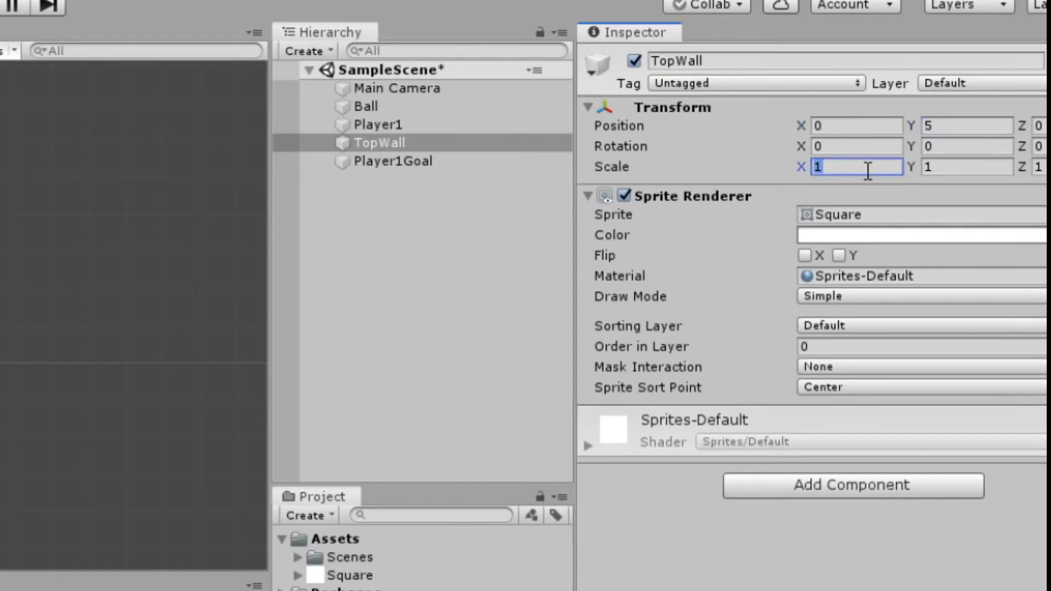
pyautogui.write('30')
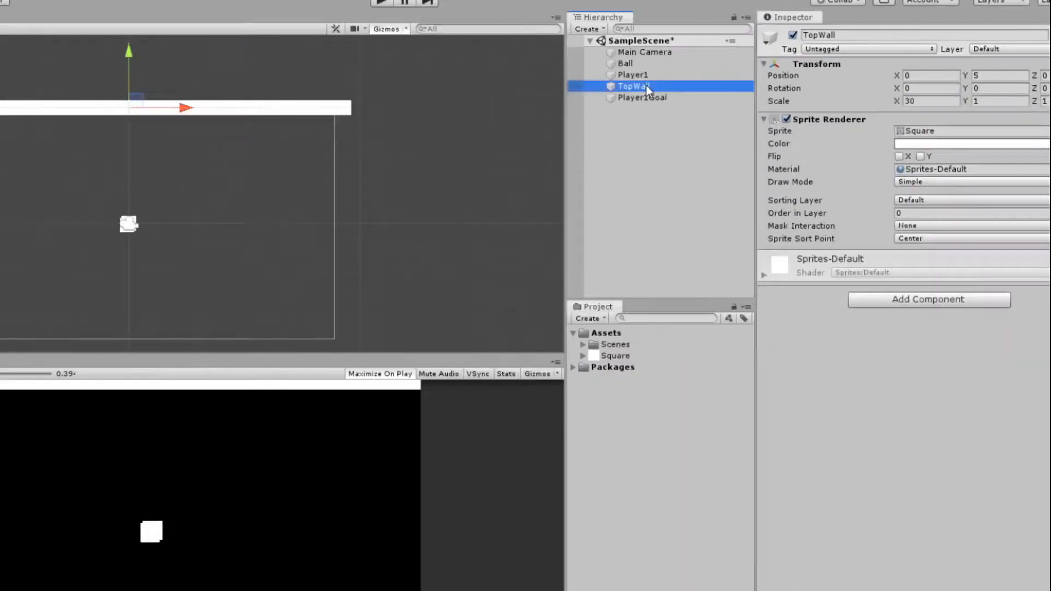
# Step: Name the duplicate BottomWall at Y -5 and move Player1 left to about X -8
pyautogui.write('Bottom')
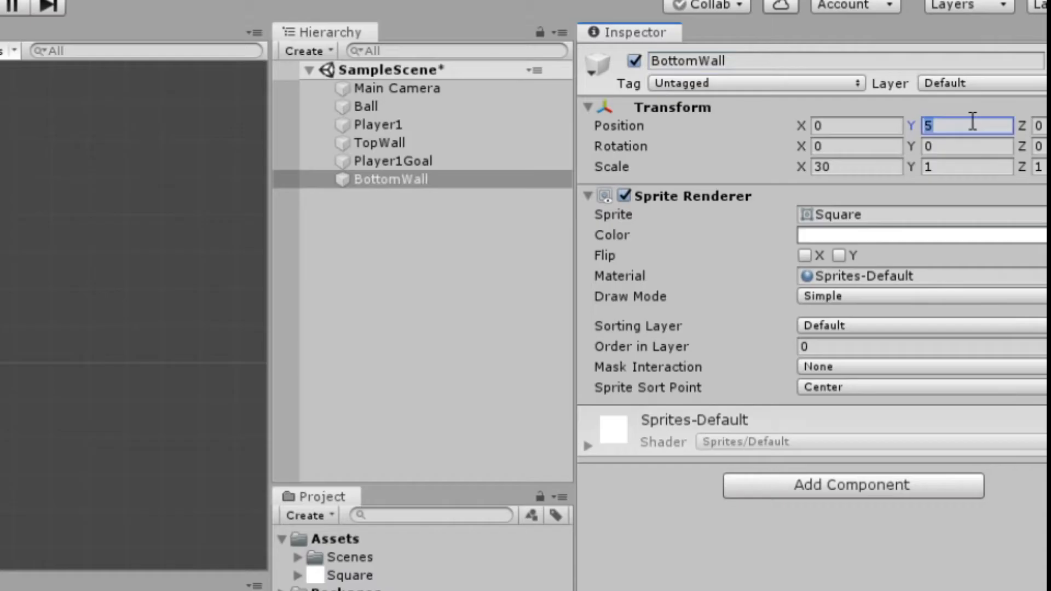
pyautogui.click(376, 124)
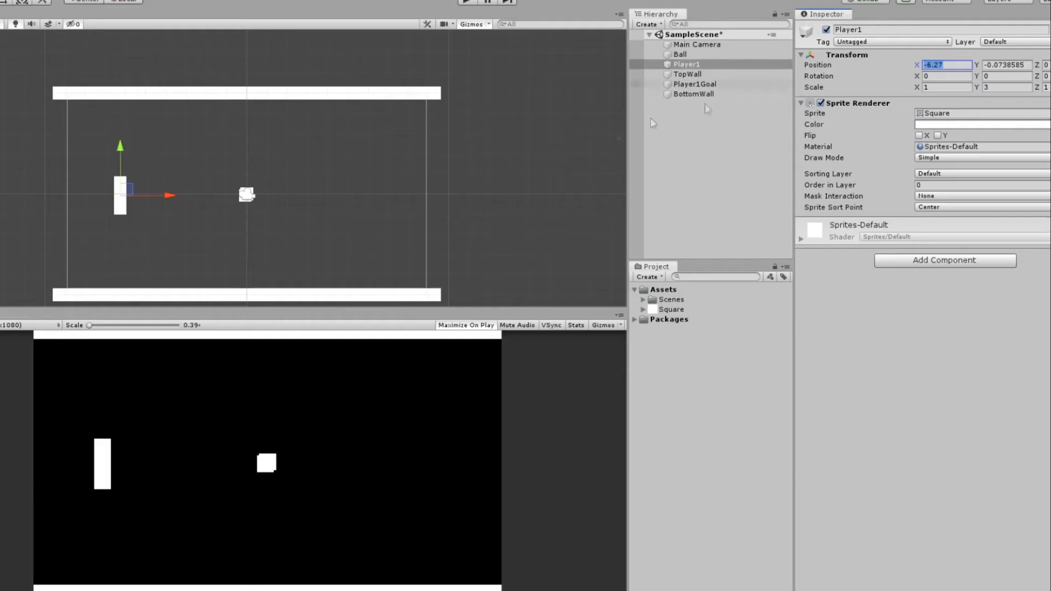
pyautogui.write('-8.11')
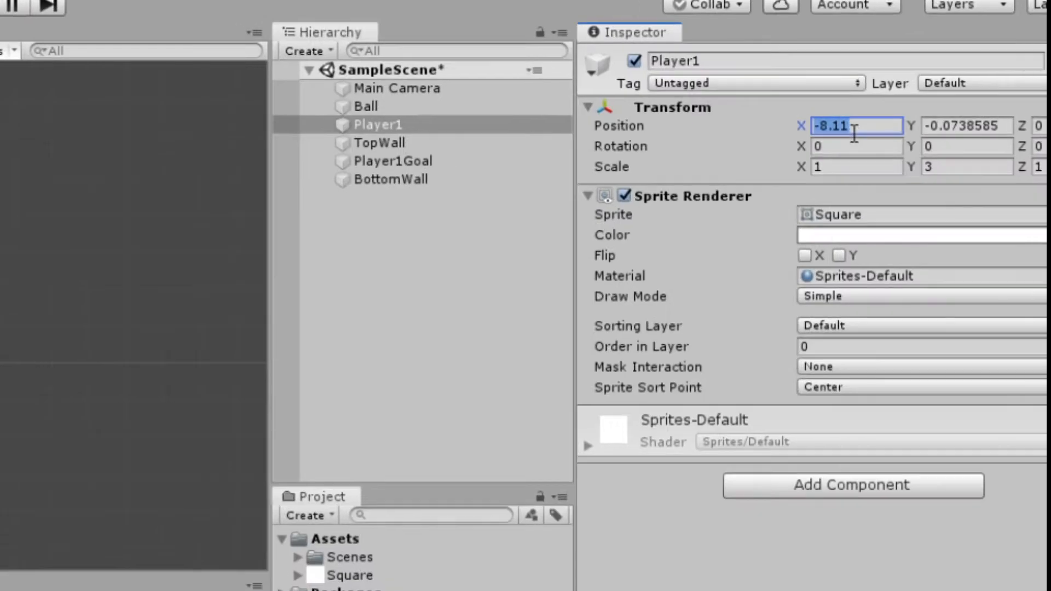
# Step: Make Player1Goal and Player2Goal tall bars (Scale Y 15) at X ±10, then check the camera view
pyautogui.click(754, 82)
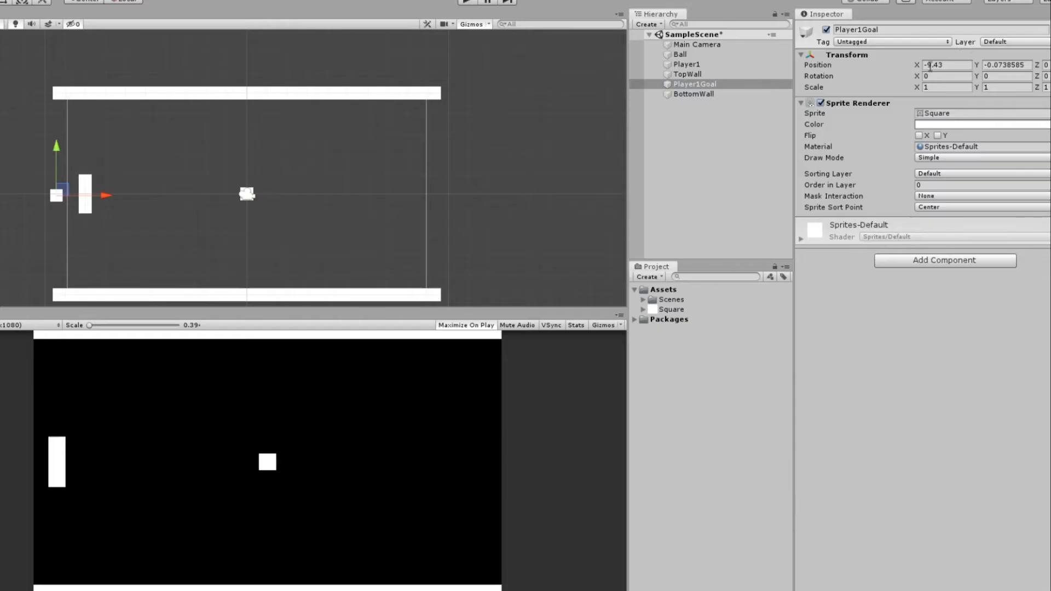
pyautogui.write('15')
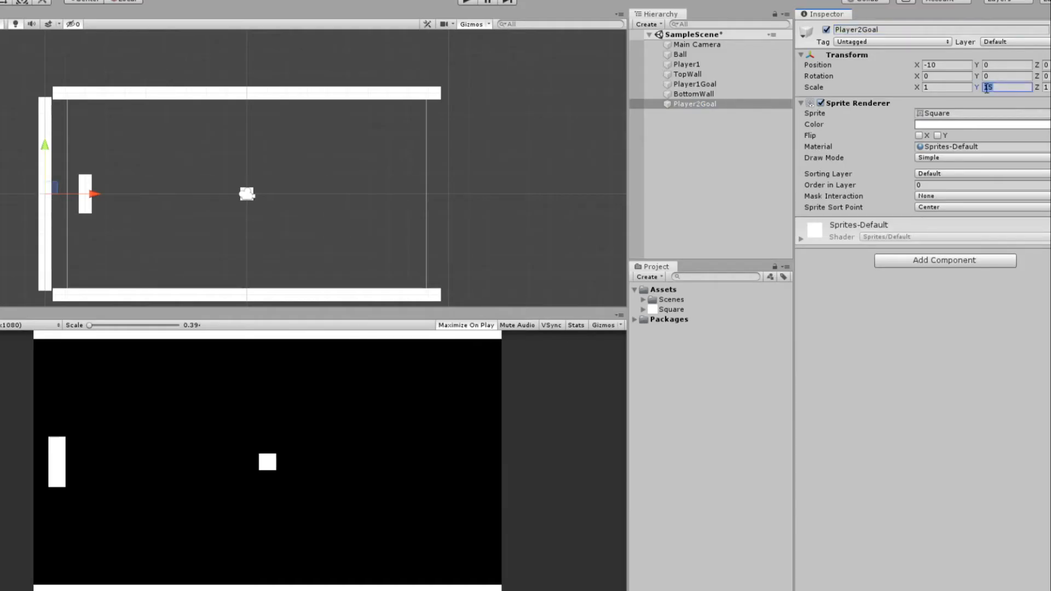
pyautogui.click(944, 65)
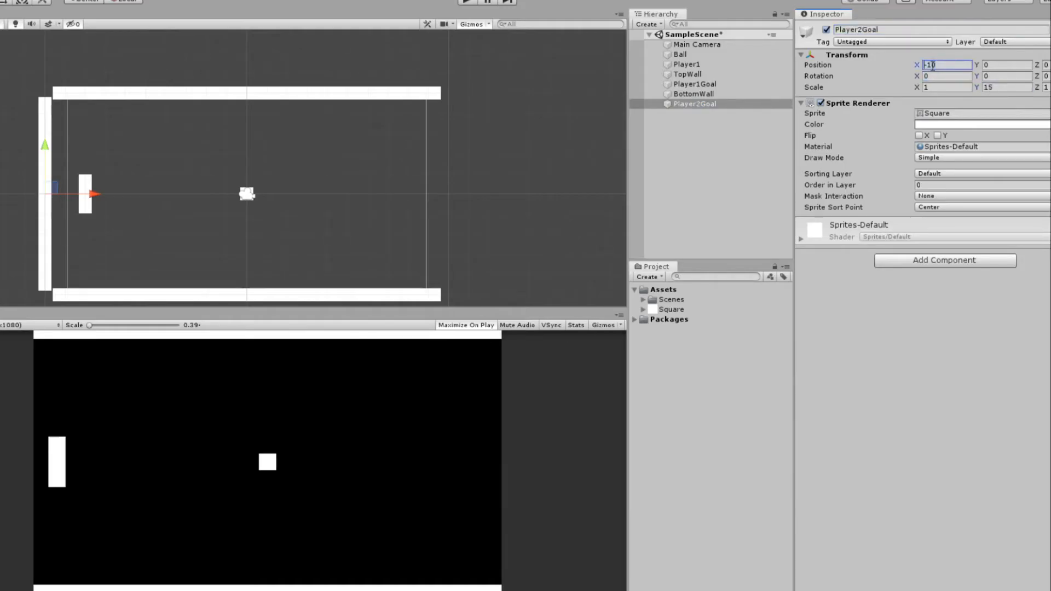
pyautogui.click(696, 43)
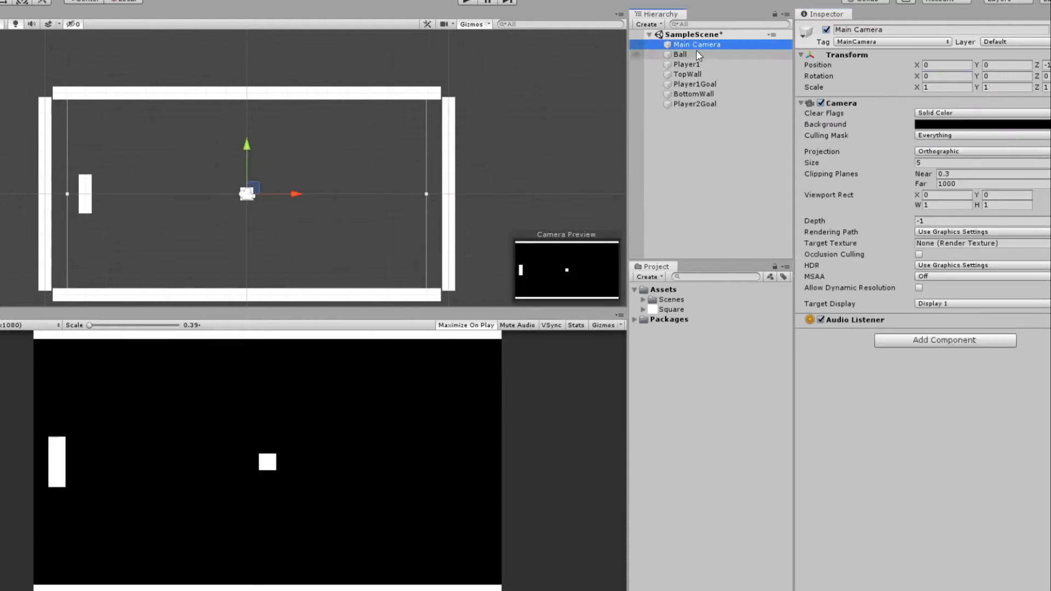
# Step: Select every court object except the camera and add a Box Collider 2D to them
pyautogui.click(678, 55)
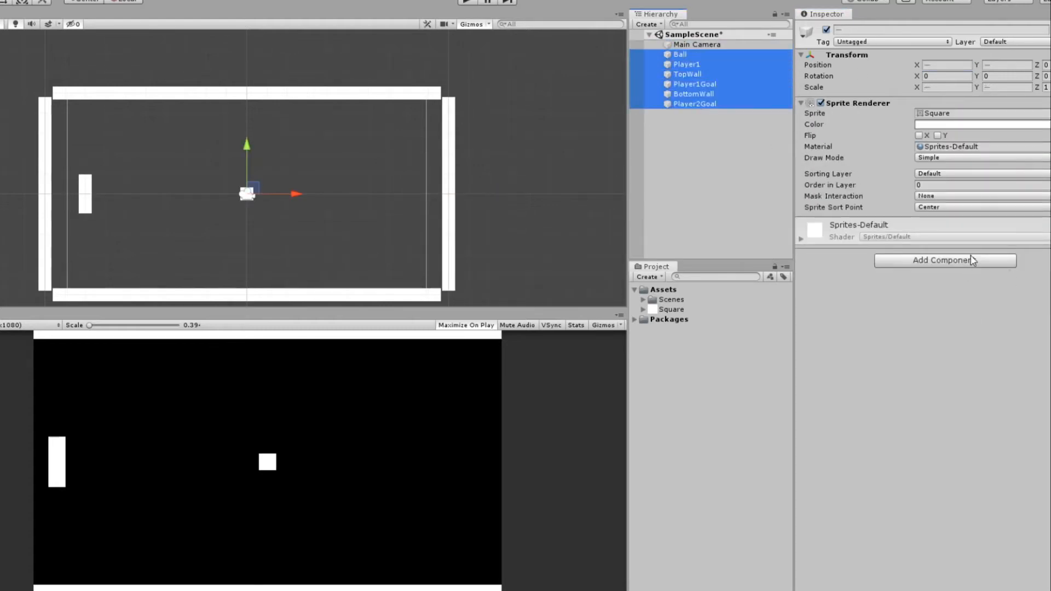
pyautogui.click(944, 260)
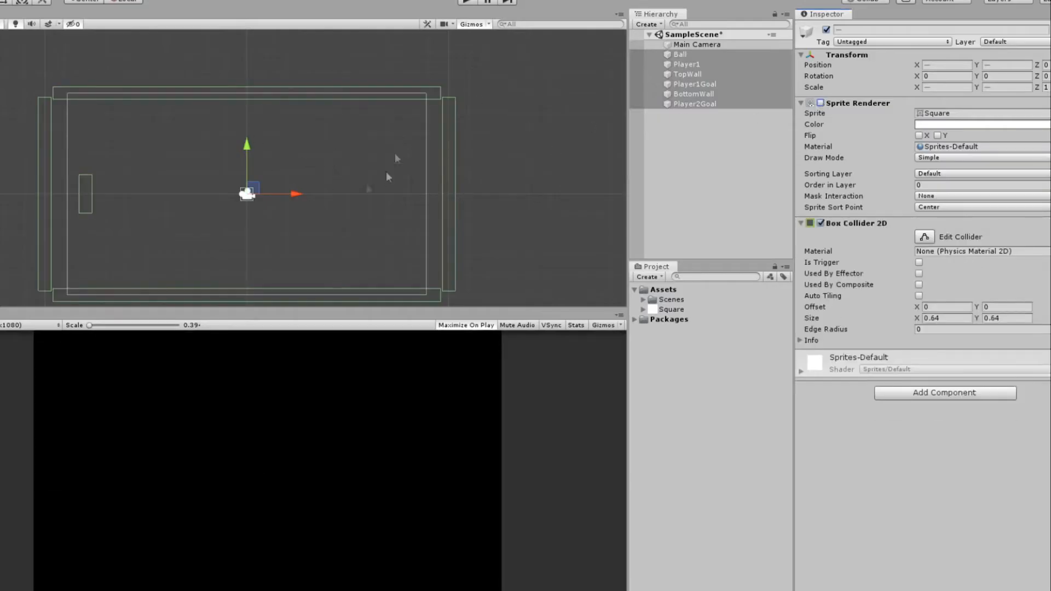
pyautogui.click(695, 104)
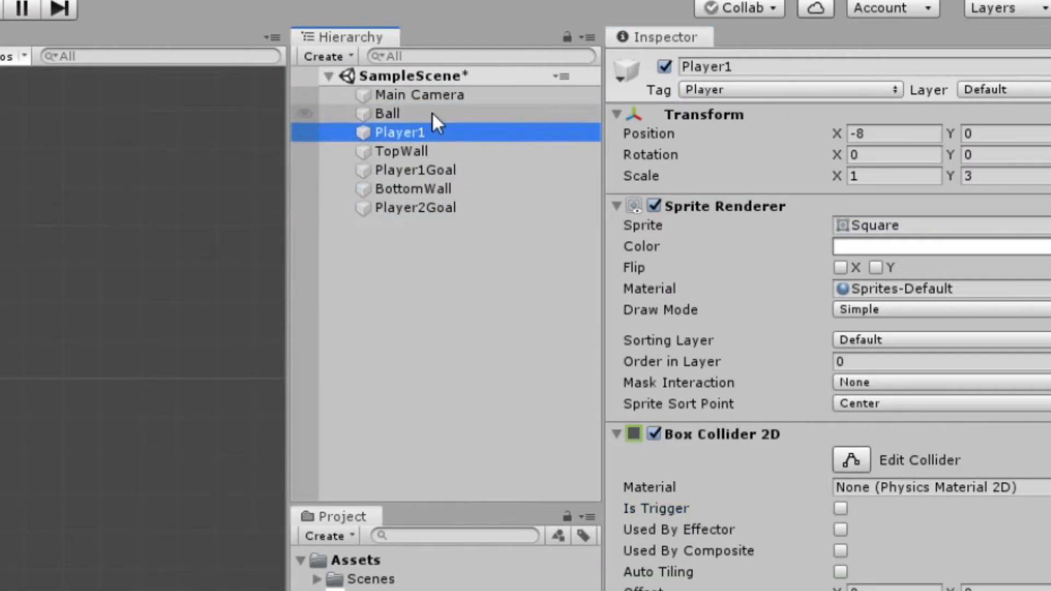
# Step: Add a Rigidbody 2D to Player1 and duplicate the paddle as Player2
pyautogui.write('rigid')
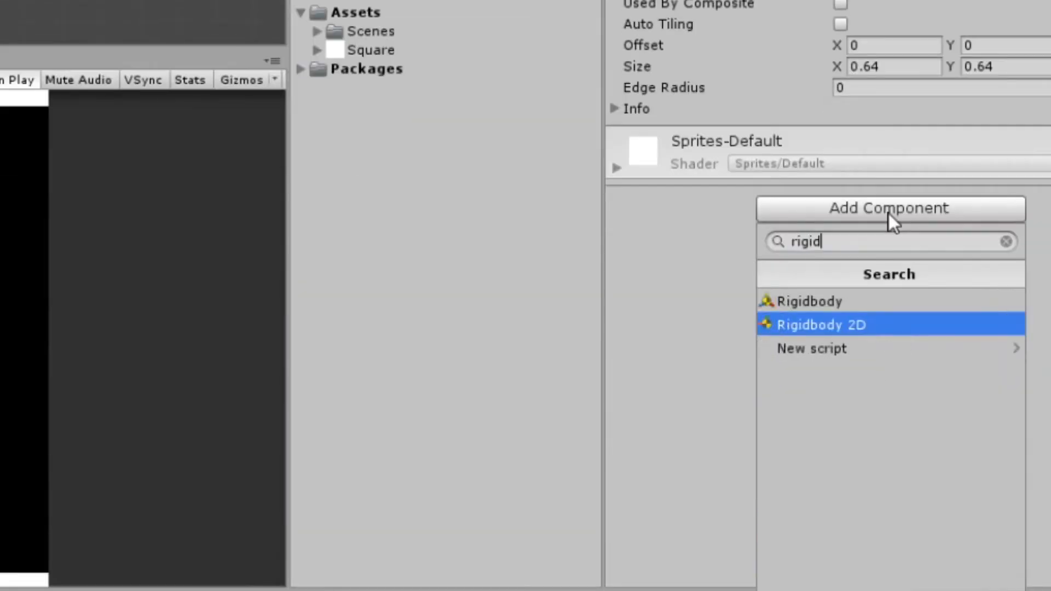
pyautogui.click(820, 323)
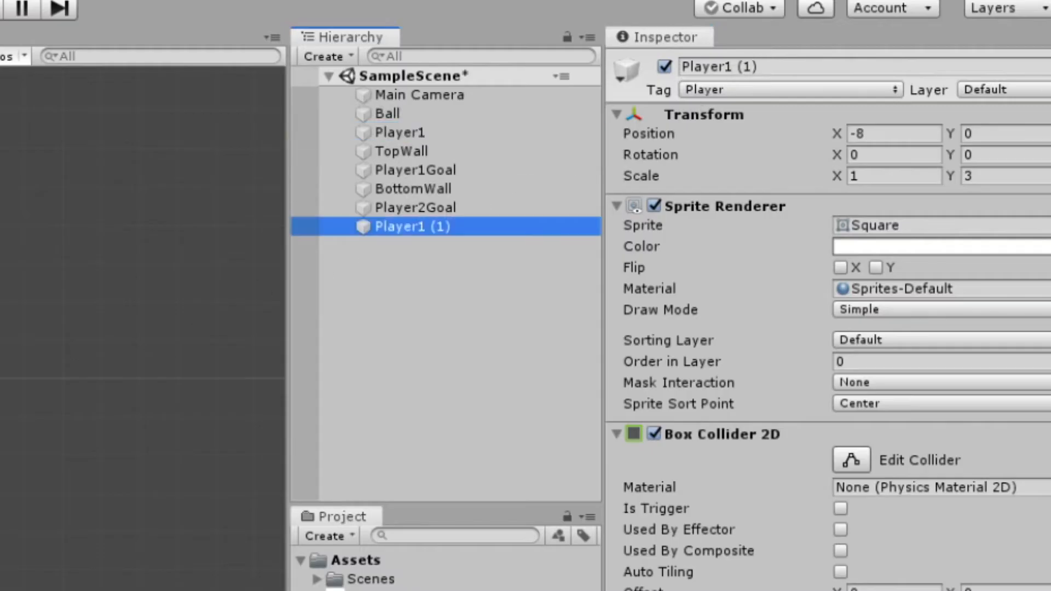
pyautogui.write('Player2')
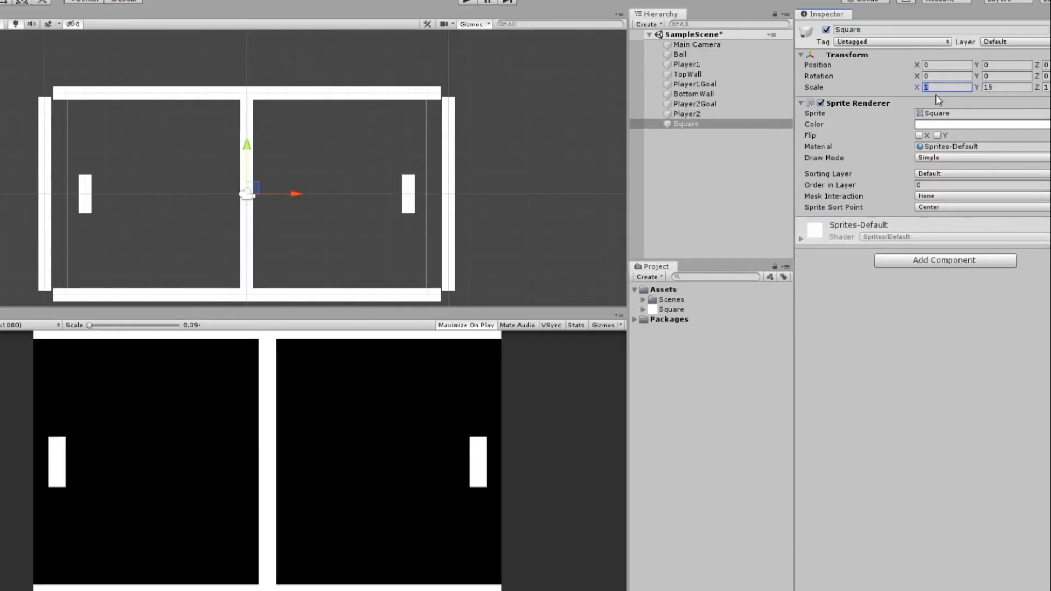
# Step: Thin the centre dividing Square to Scale X 0.25
pyautogui.write('.25')
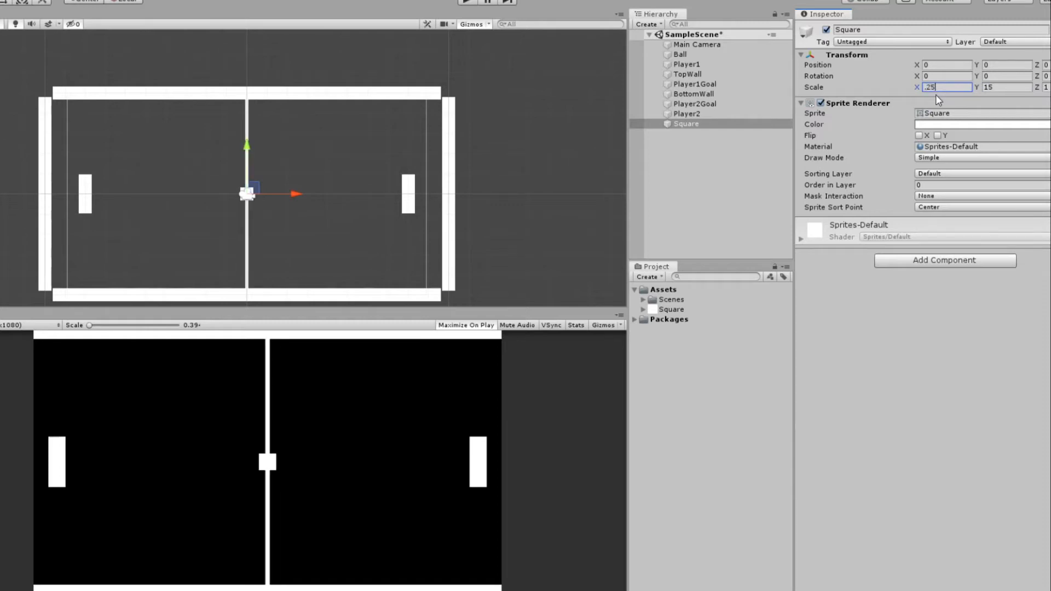
# Step: Create an empty object in the Hierarchy via the right-click Create Empty menu
pyautogui.rightClick(712, 167)
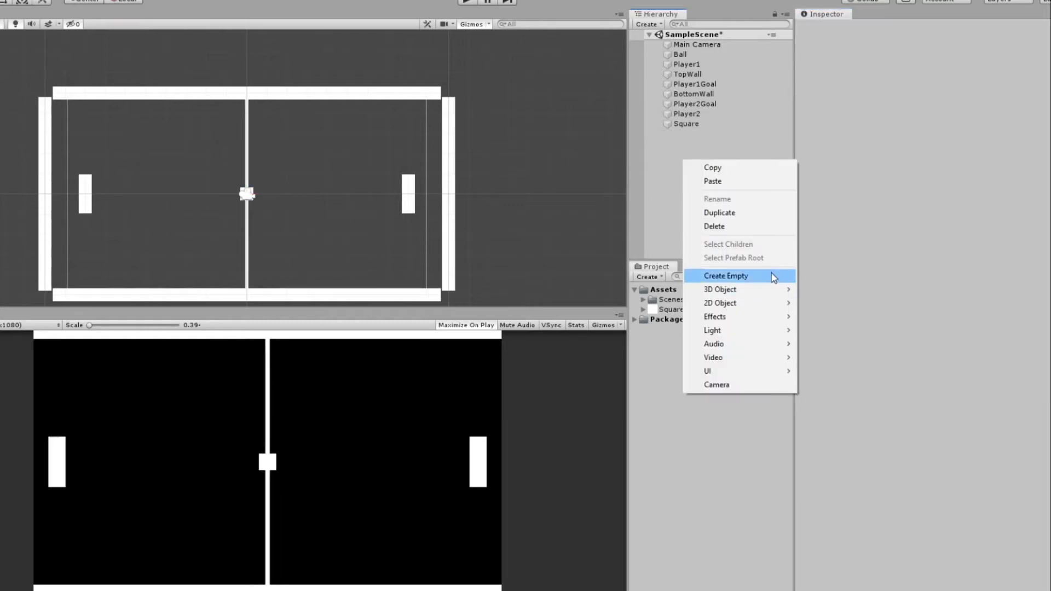
pyautogui.click(725, 276)
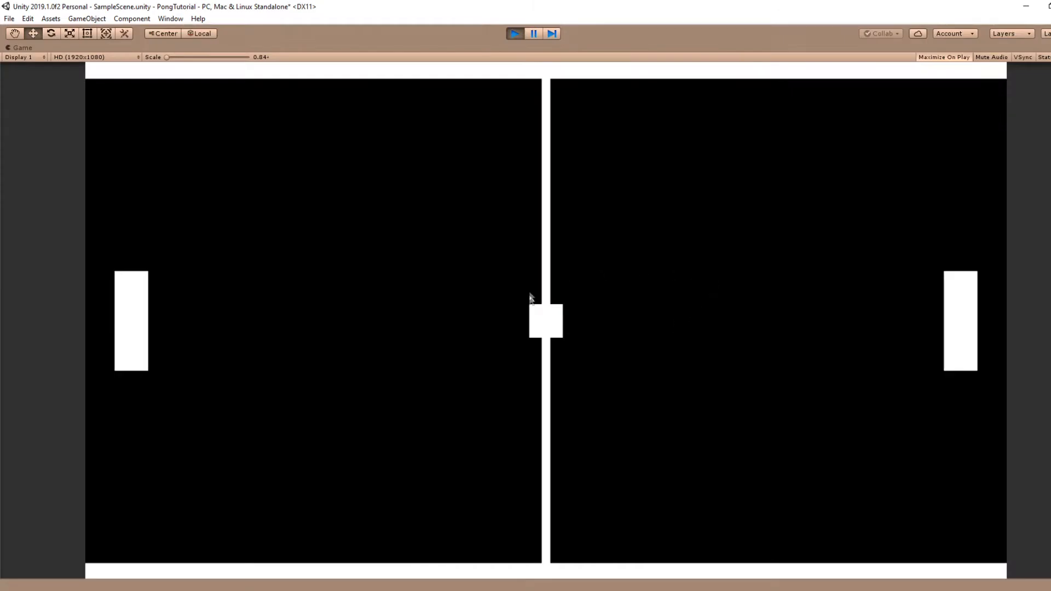
pyautogui.moveTo(560, 323)
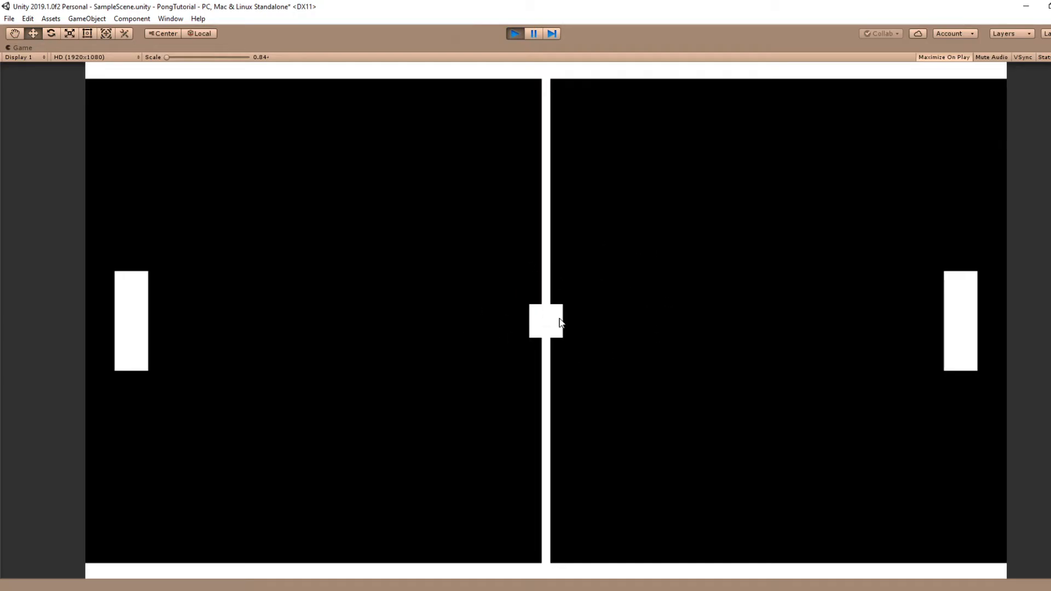
pyautogui.moveTo(653, 340)
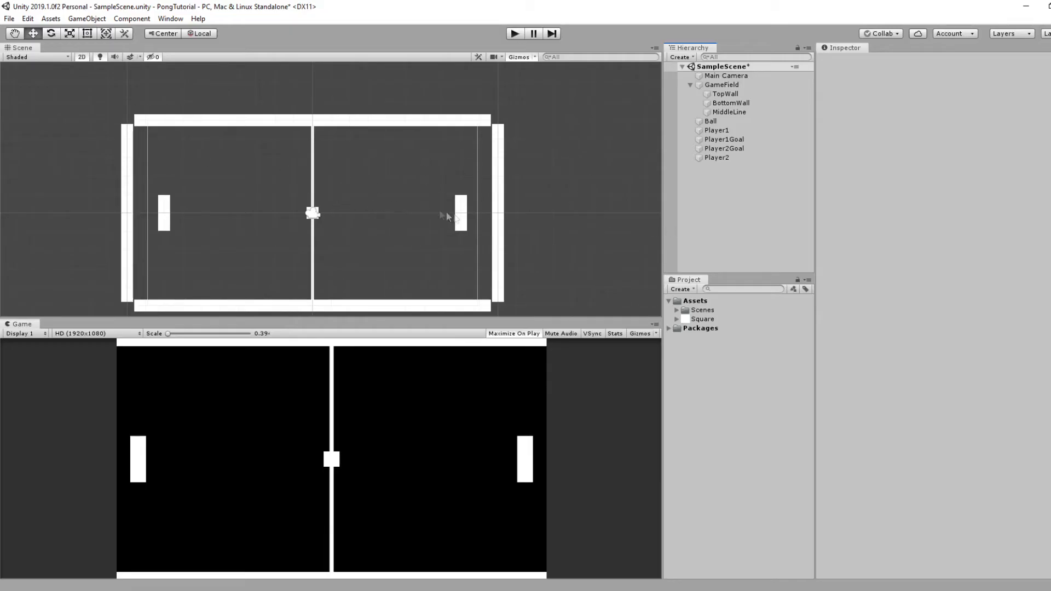
pyautogui.moveTo(75, 73)
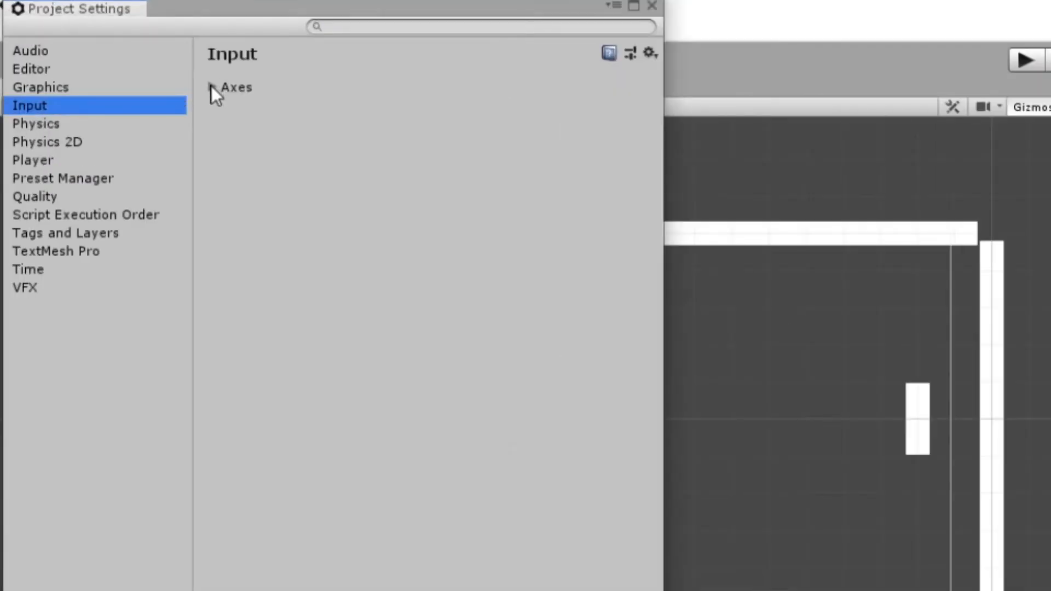
# Step: Duplicate the Vertical input axis as Vertical2 on up/down arrows, leaving Vertical on W and S only
pyautogui.click(213, 88)
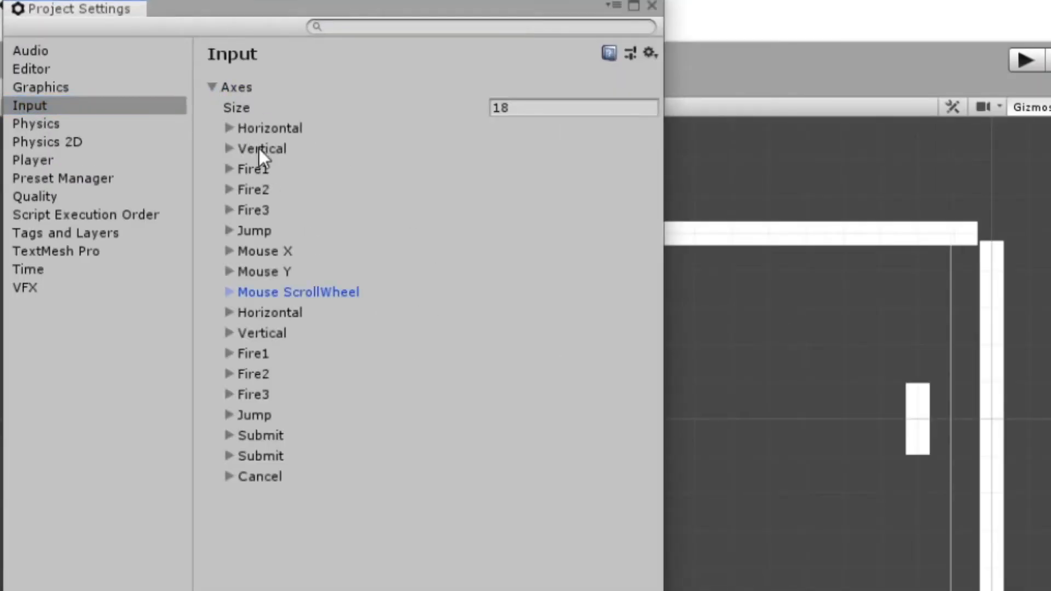
pyautogui.rightClick(275, 342)
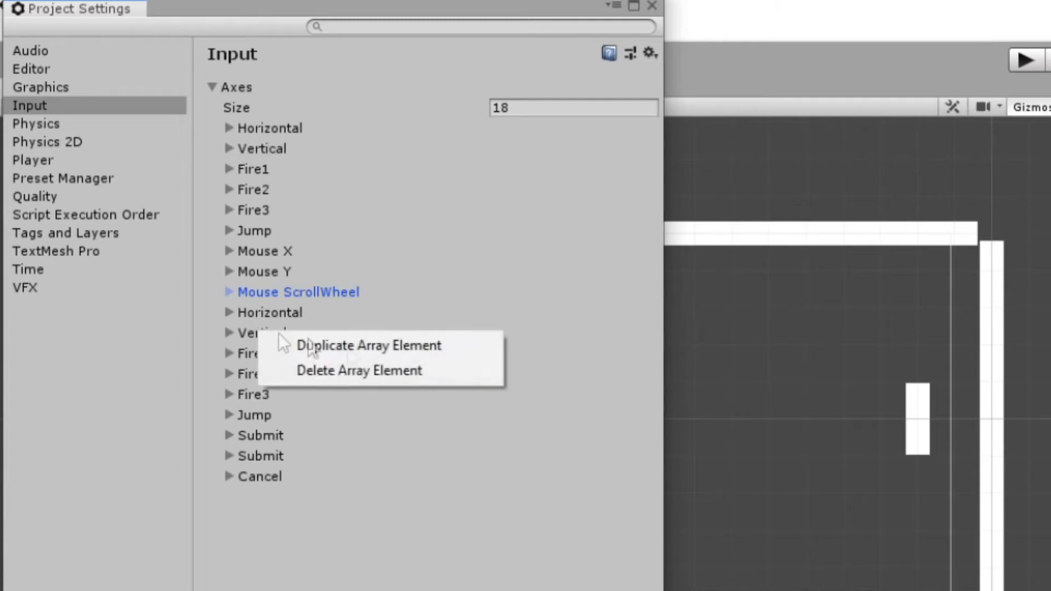
pyautogui.click(359, 371)
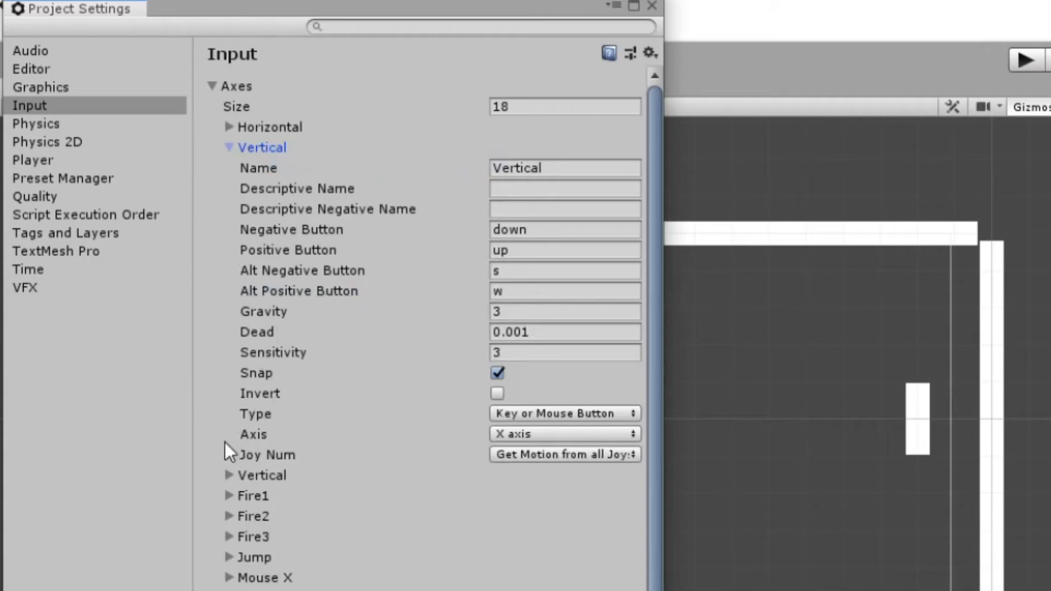
pyautogui.click(565, 495)
pyautogui.write('Vertical2')
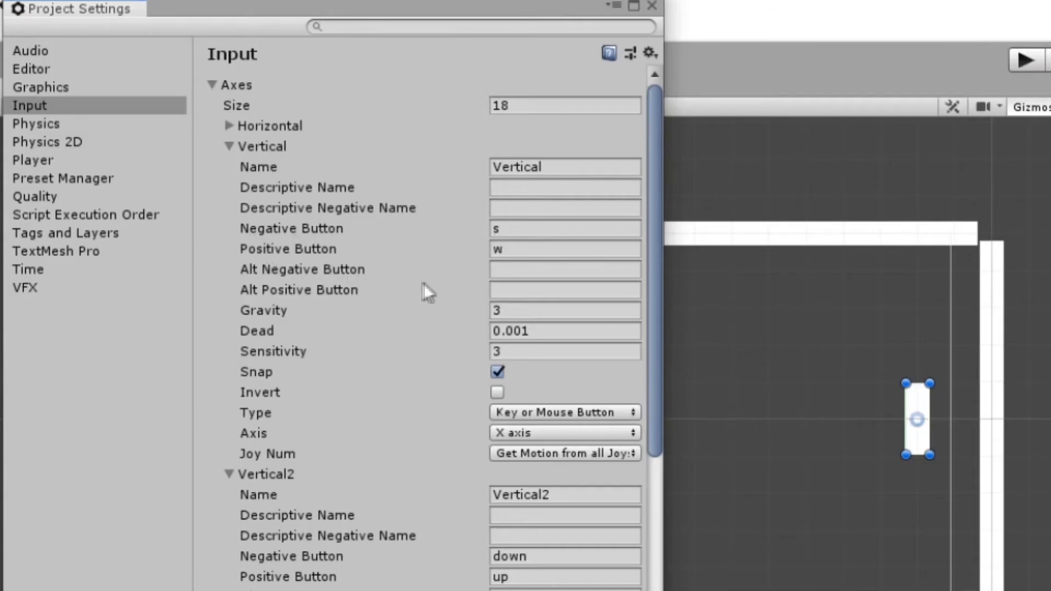
pyautogui.scroll(-3)
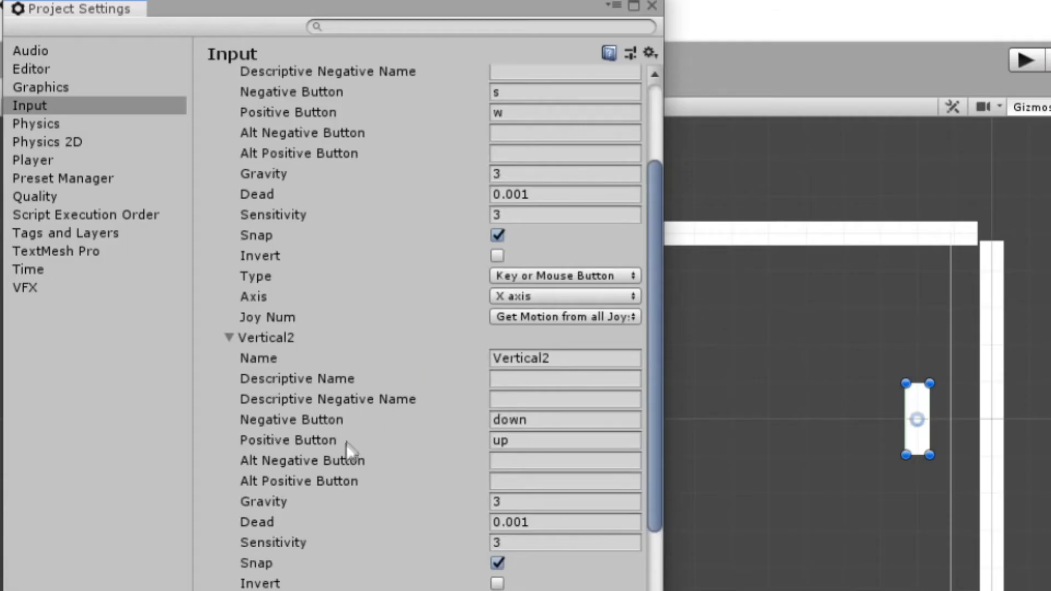
pyautogui.moveTo(476, 455)
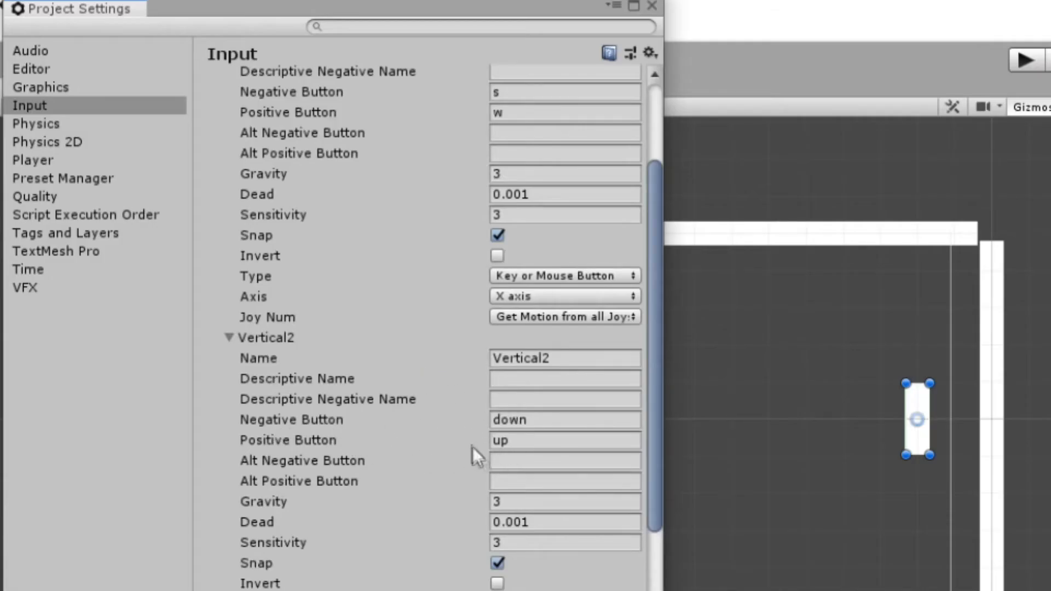
pyautogui.rightClick(663, 289)
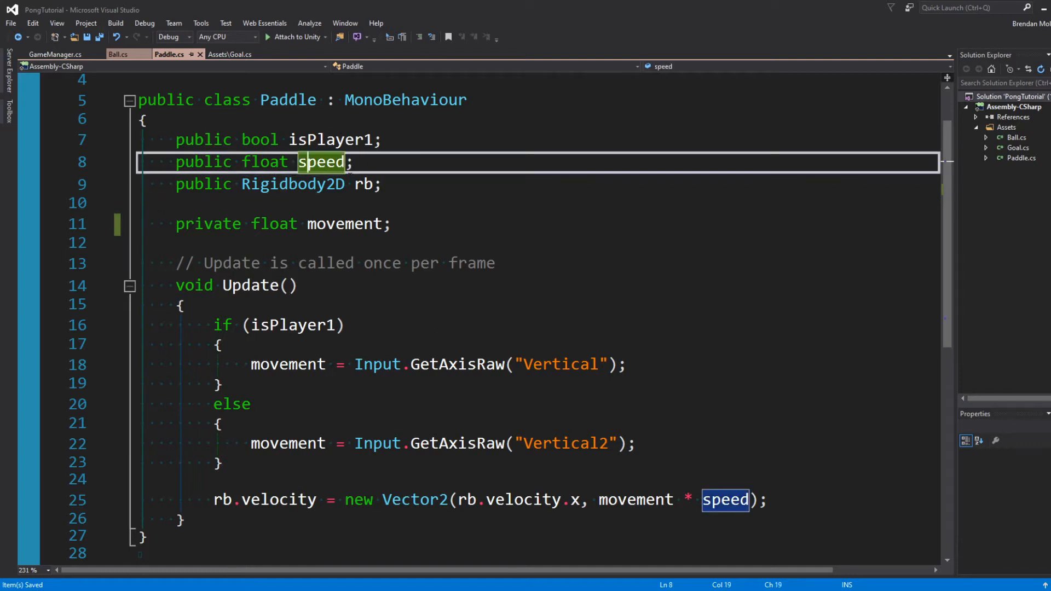
pyautogui.moveTo(364, 184)
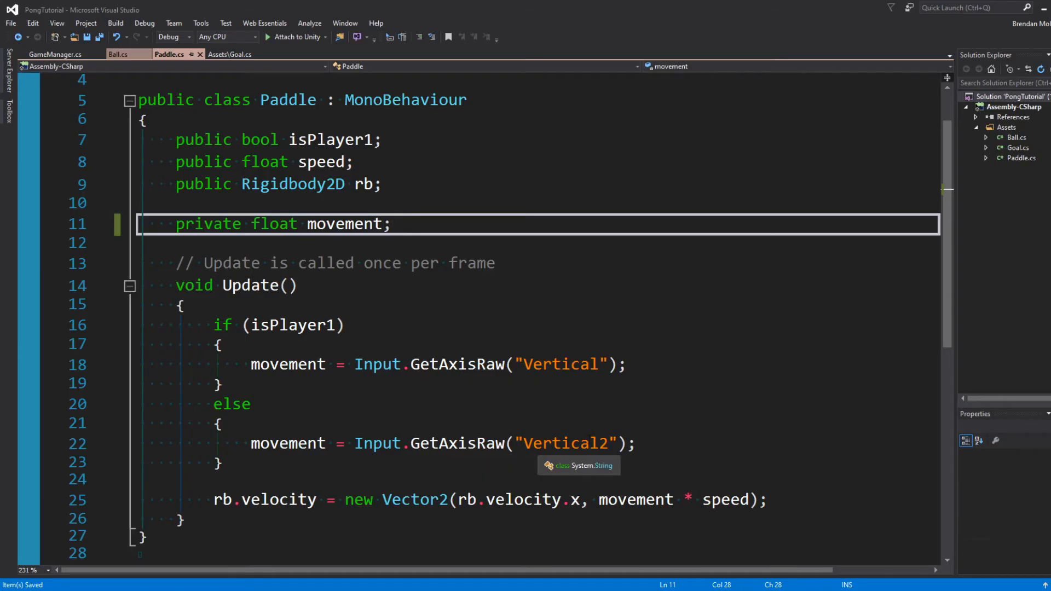
# Step: Write Paddle.cs so rb.velocity uses Input.GetAxisRaw of Vertical or Vertical2 times speed
pyautogui.scroll(-3)
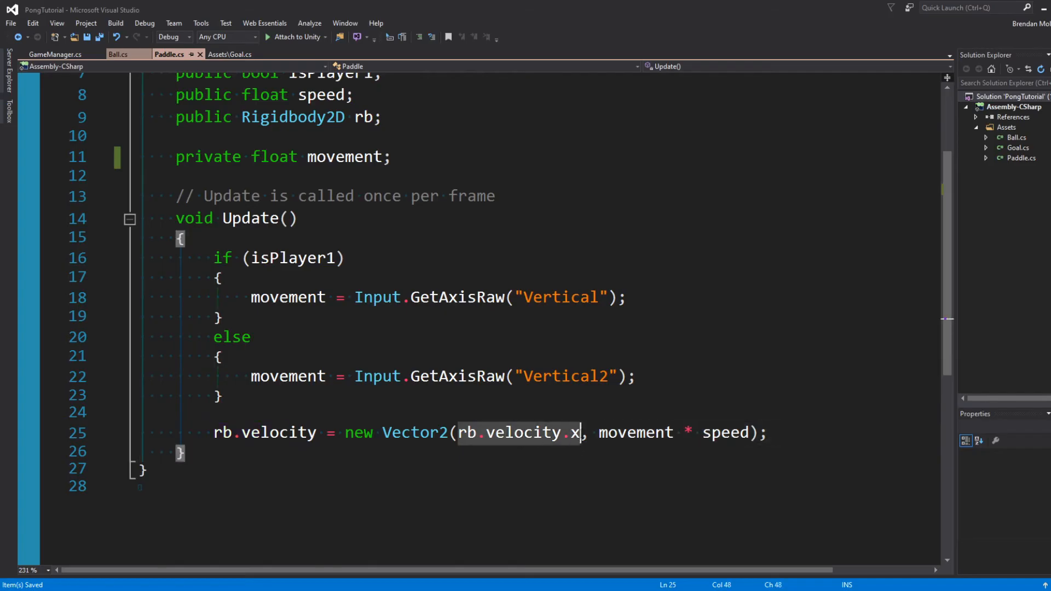
pyautogui.moveTo(572, 432)
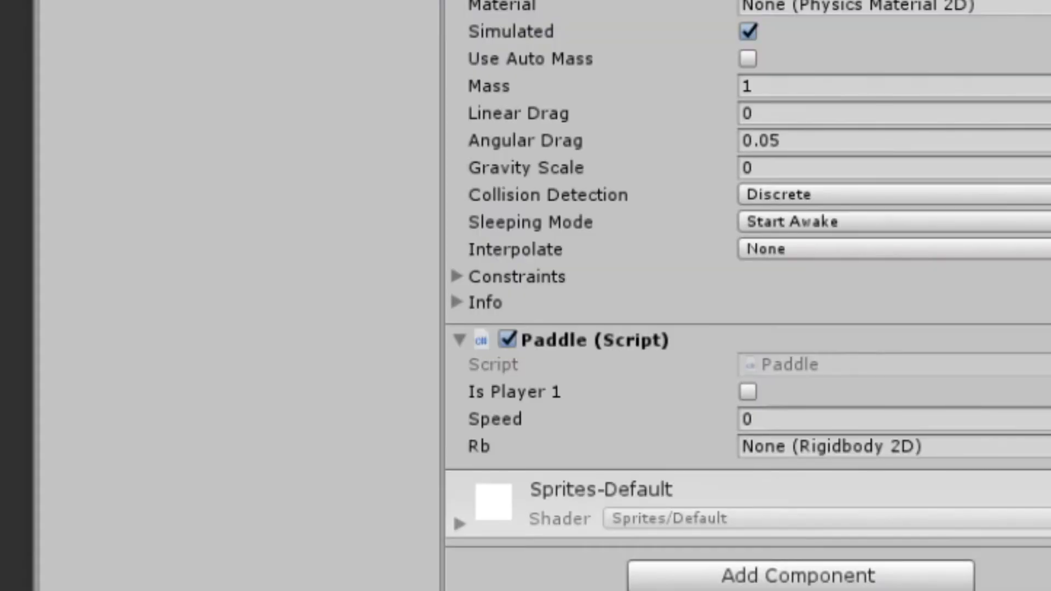
# Step: Attach the Paddle script to a paddle so its Is Player 1, Speed and Rb fields show
pyautogui.click(747, 392)
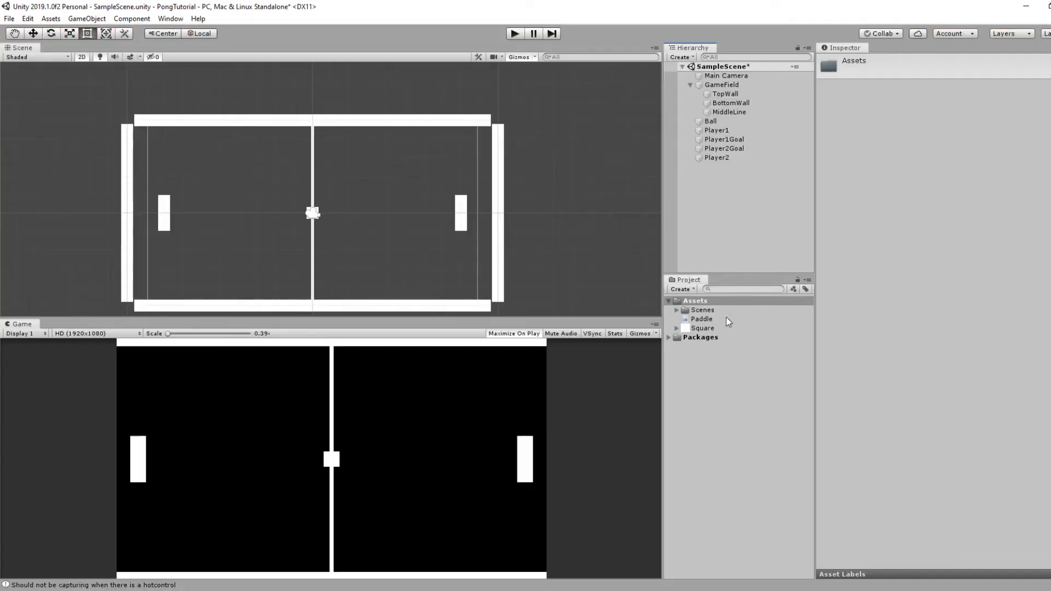
# Step: Bring up the Assets create menu and scroll toward the Physics Material 2D entry
pyautogui.rightClick(727, 319)
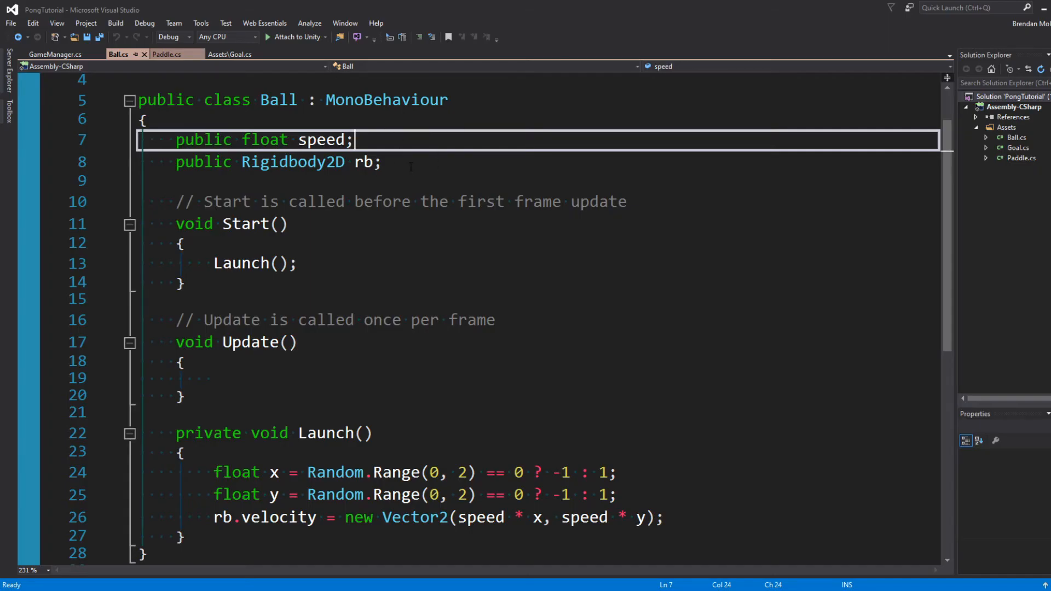
pyautogui.scroll(-3)
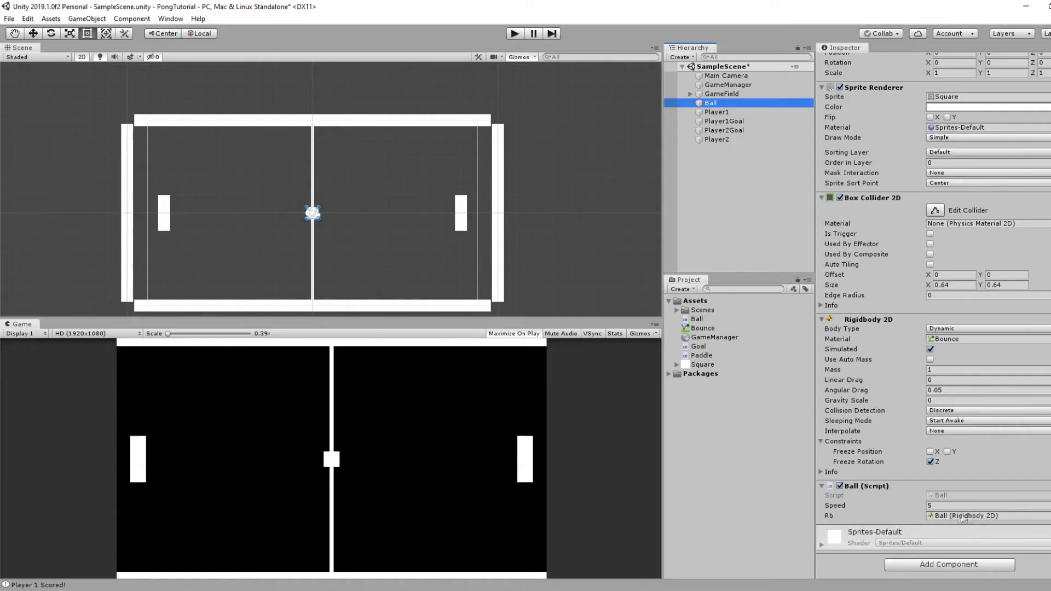
# Step: Create a Physics Material 2D named Bounce and set its friction and bounciness
pyautogui.click(514, 34)
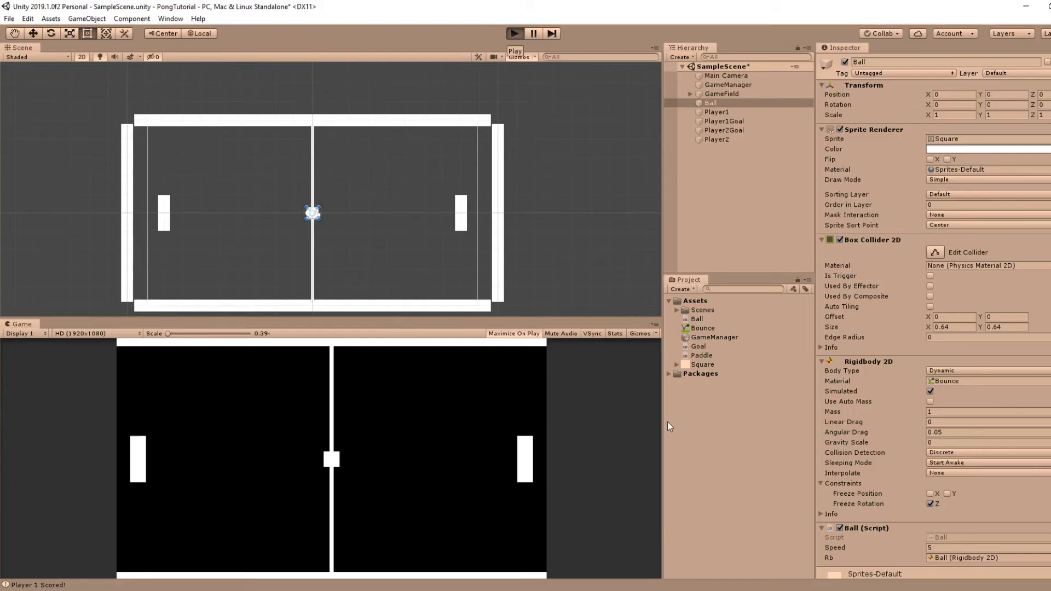
pyautogui.rightClick(693, 300)
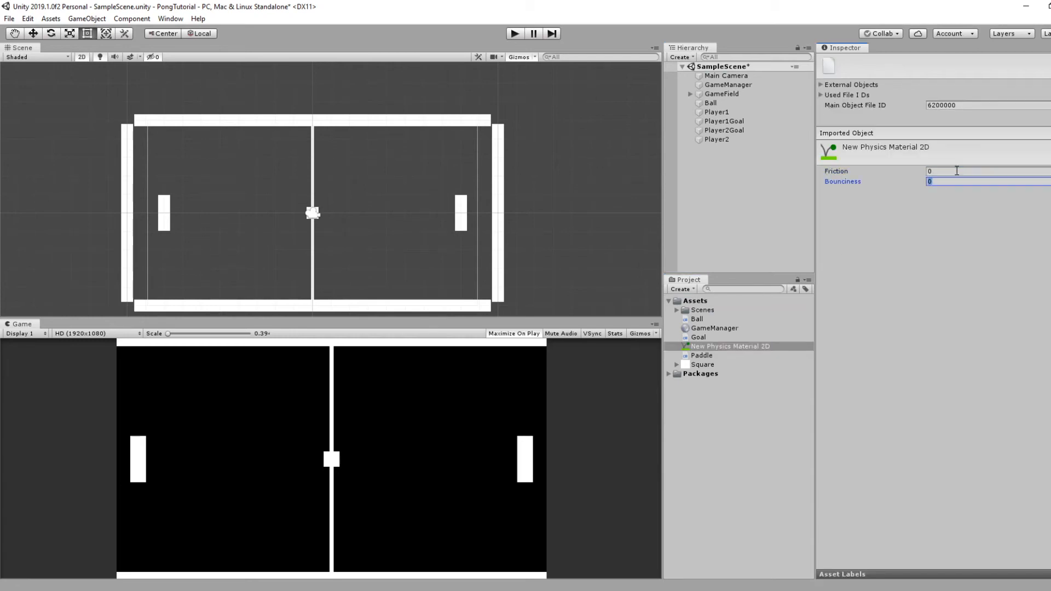
pyautogui.click(710, 102)
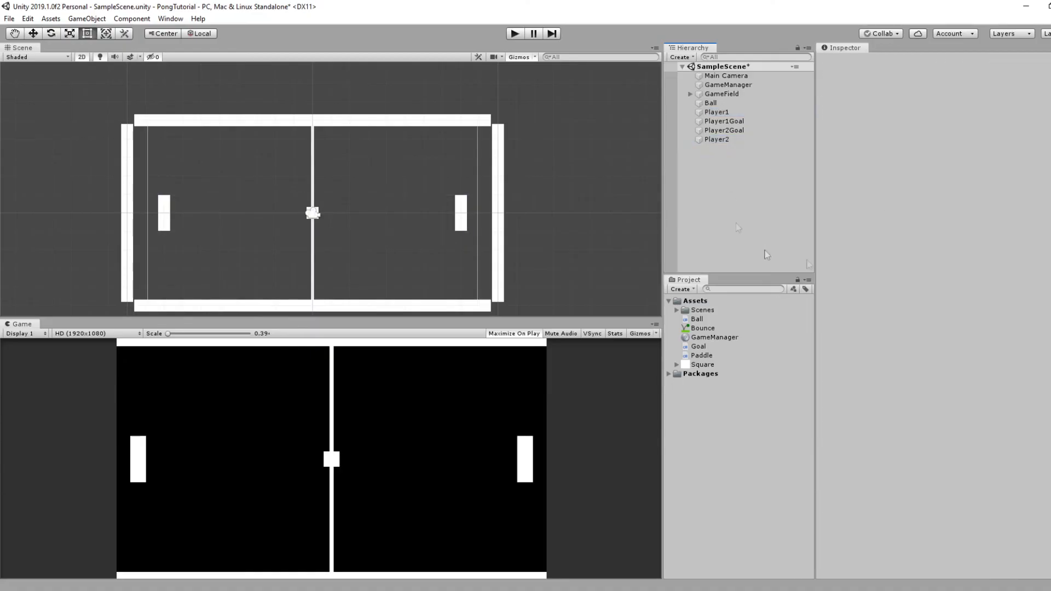
pyautogui.rightClick(727, 84)
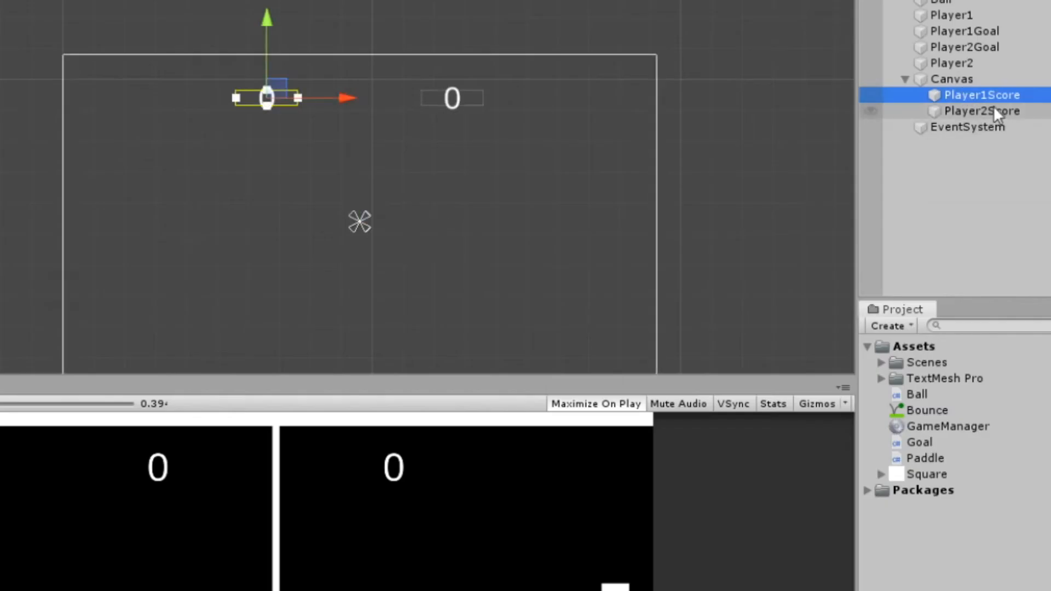
# Step: Select the Player2Score TextMeshPro text and position it over its half of the court
pyautogui.click(980, 110)
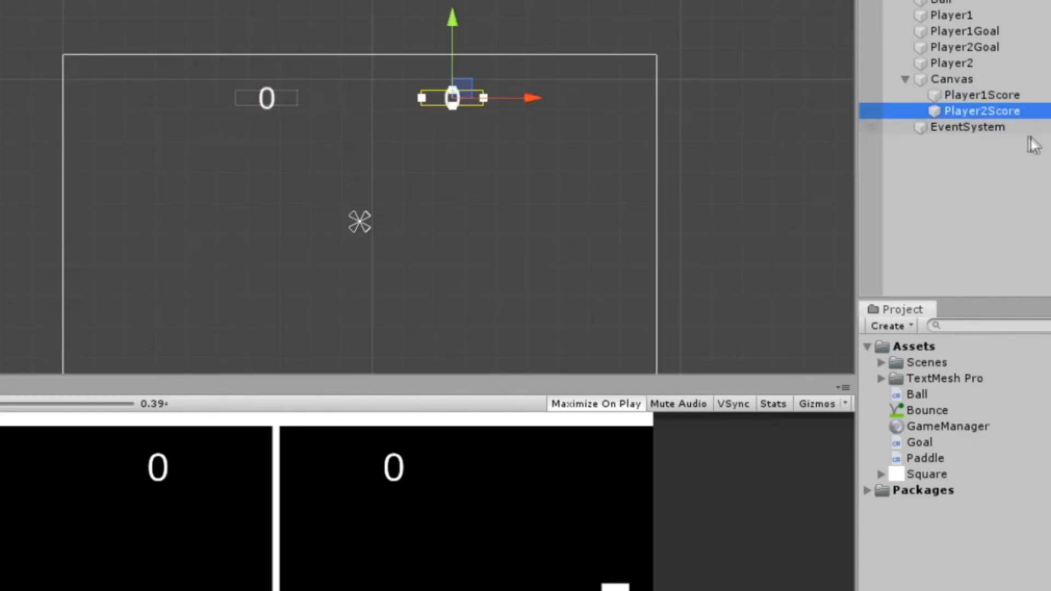
pyautogui.click(401, 75)
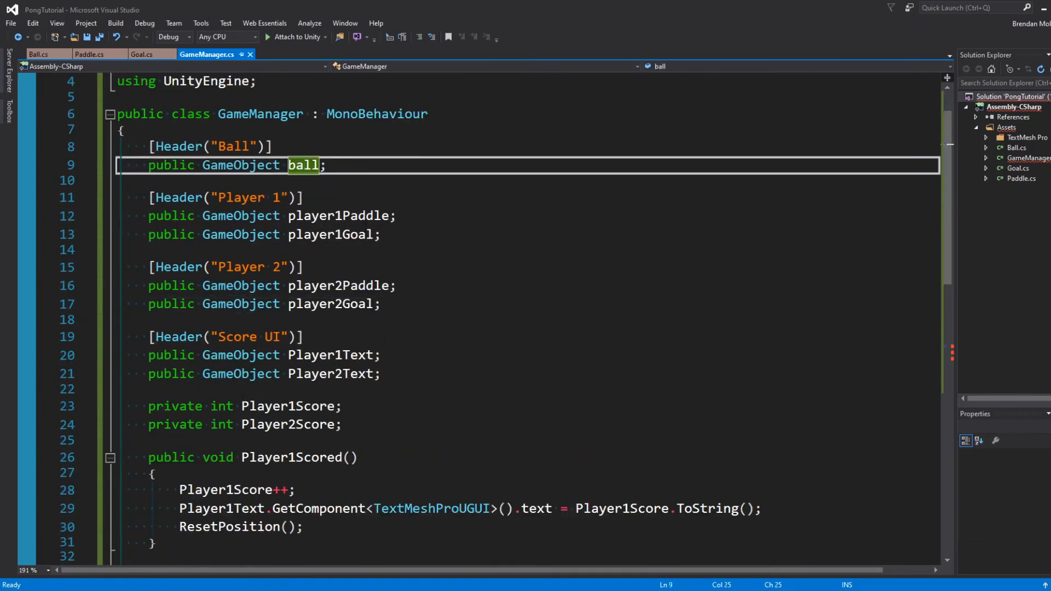
# Step: Scroll through GameManager.cs to its Header-grouped fields and Player1Scored method
pyautogui.scroll(-3)
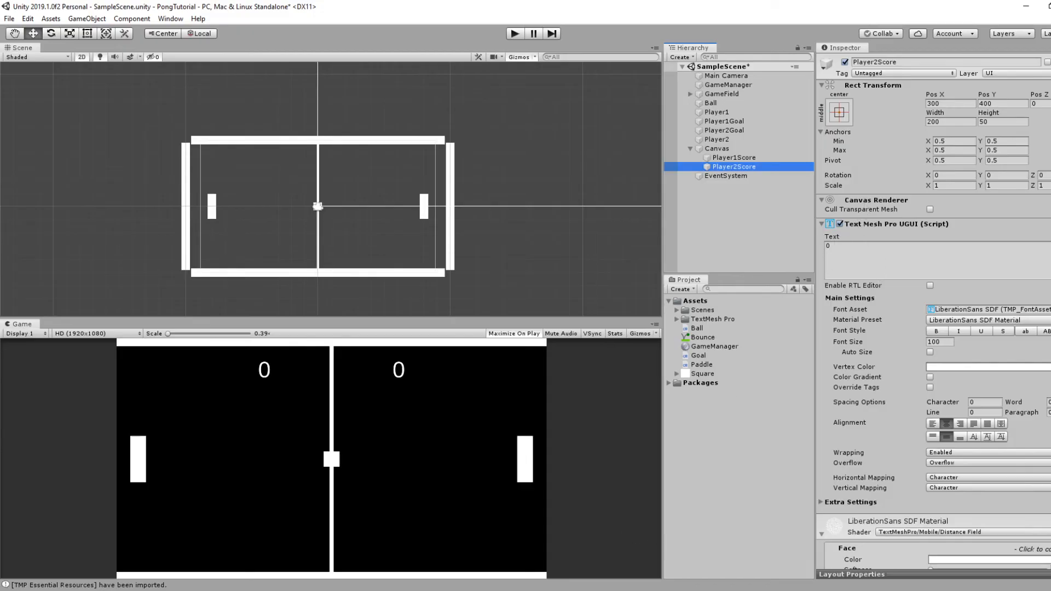
# Step: Select Player2Score to give it position 300, 400, text 0 and font size 100
pyautogui.click(726, 85)
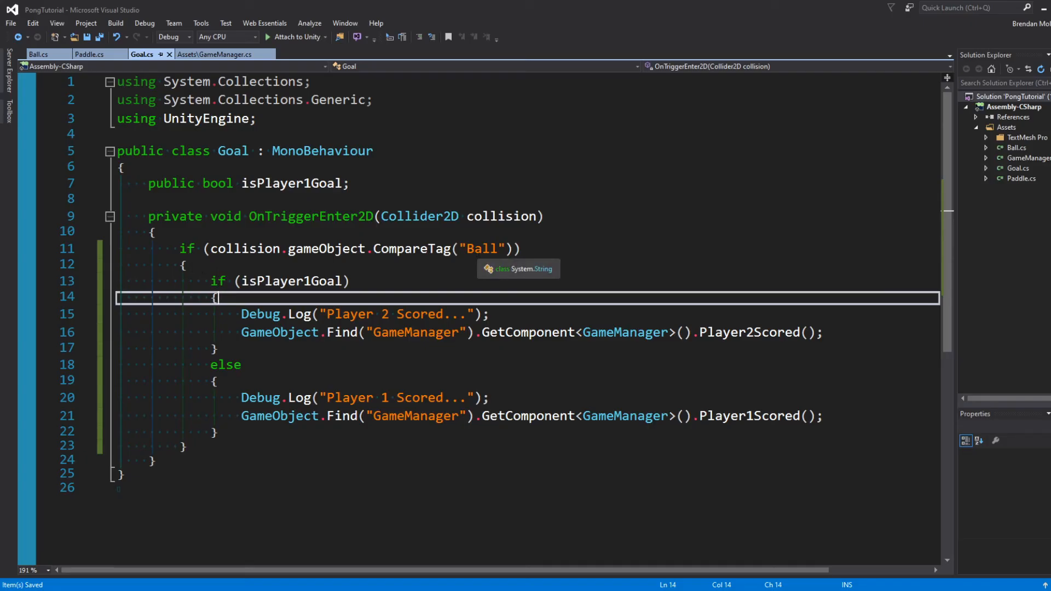
# Step: Move into Goal.cs OnTriggerEnter2D to call Player2Scored or Player1Scored on the Ball tag
pyautogui.scroll(-3)
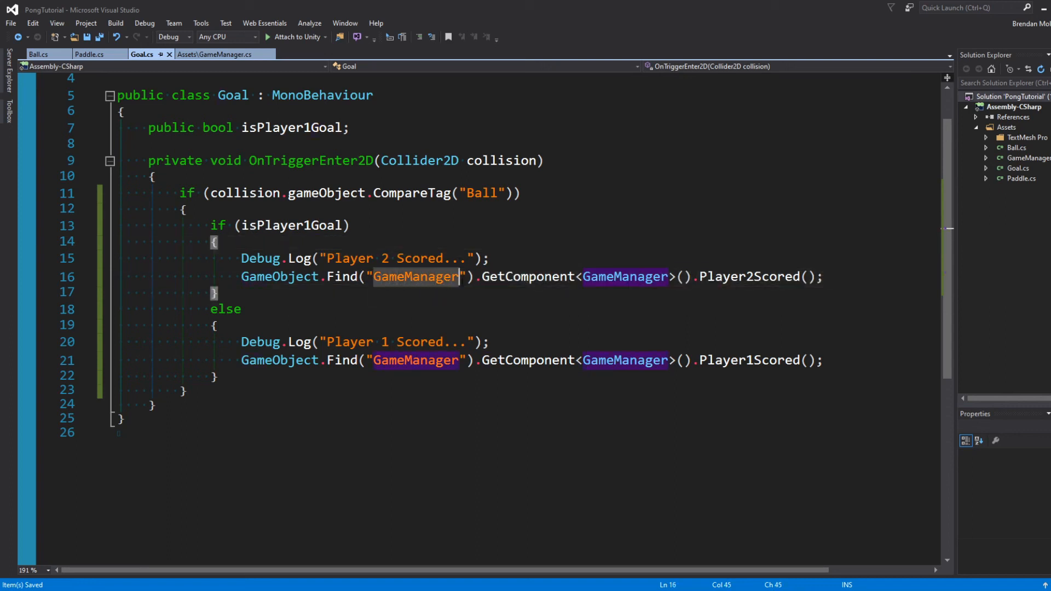
pyautogui.click(623, 276)
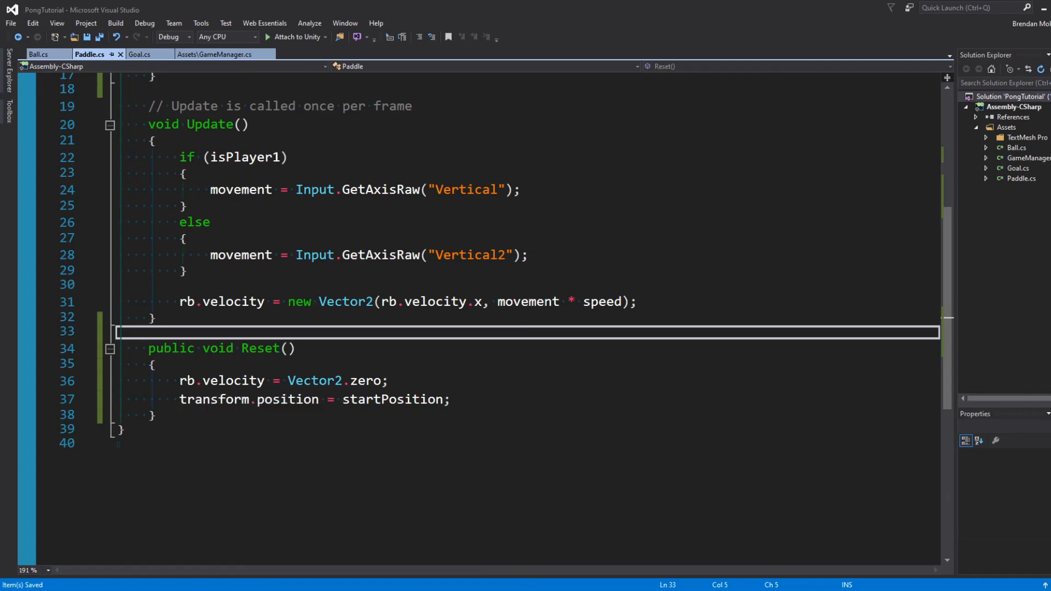
# Step: Add Reset to Ball.cs, then write GameManager's ResetPosition calling Reset on ball and paddles
pyautogui.click(38, 55)
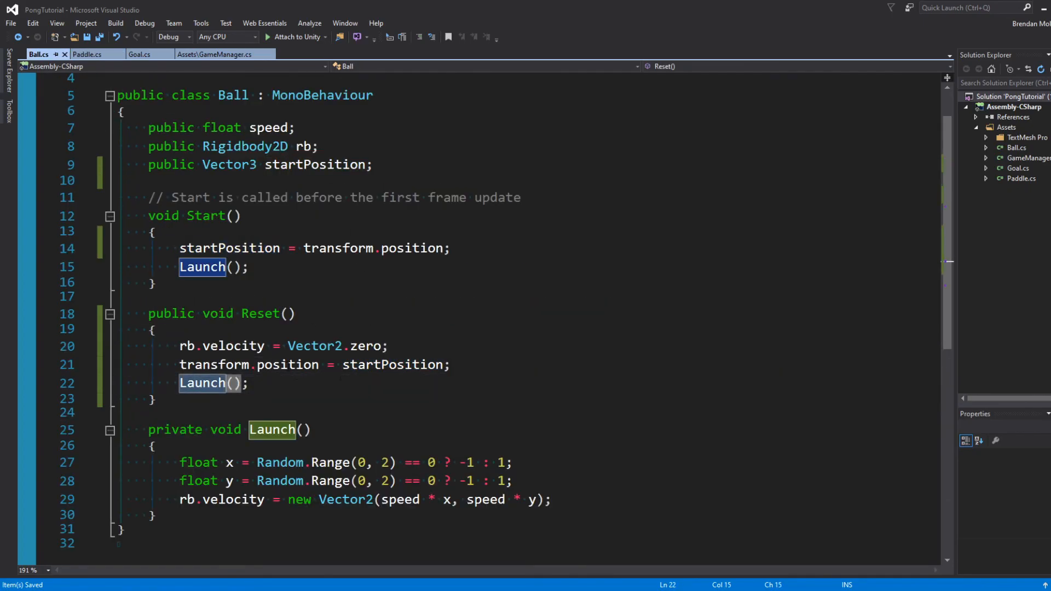
pyautogui.click(208, 55)
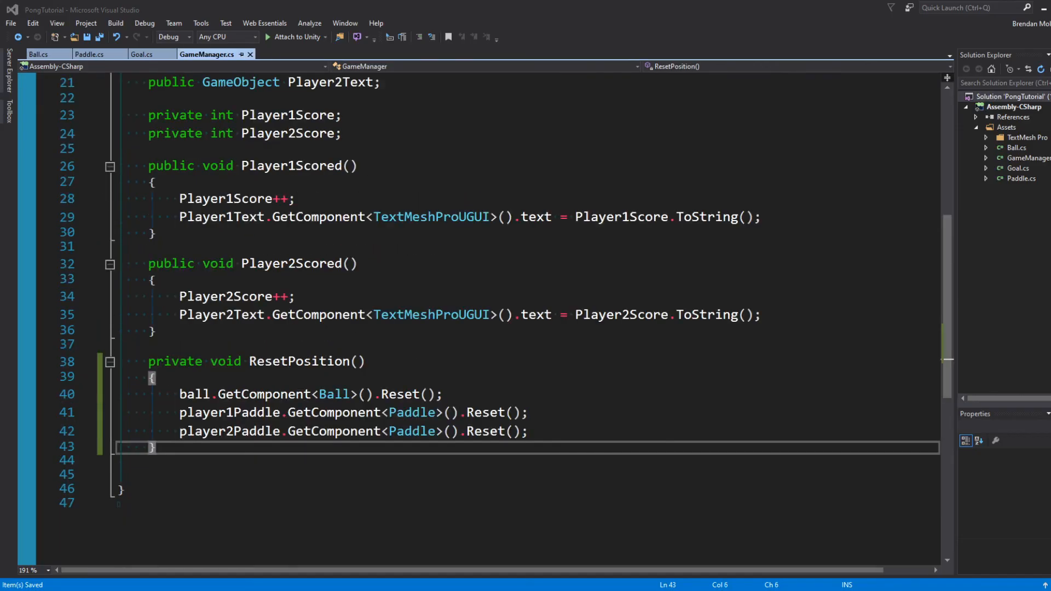